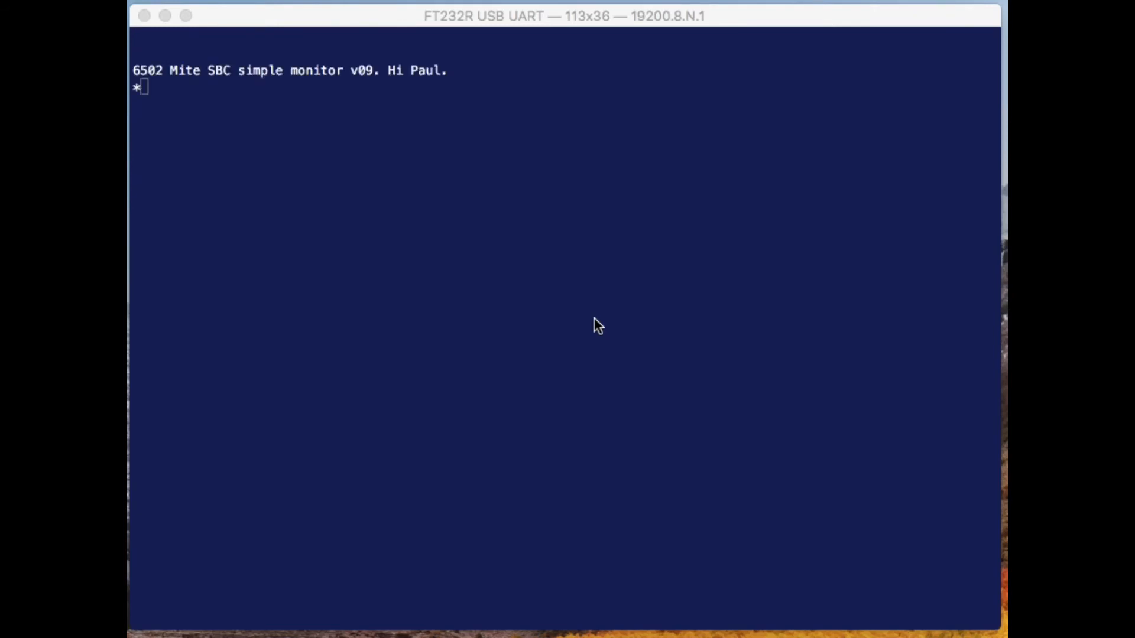
# Run help to list monitor commands, then xreceive 0300 to await an XMODEM upload
pyautogui.write('help')
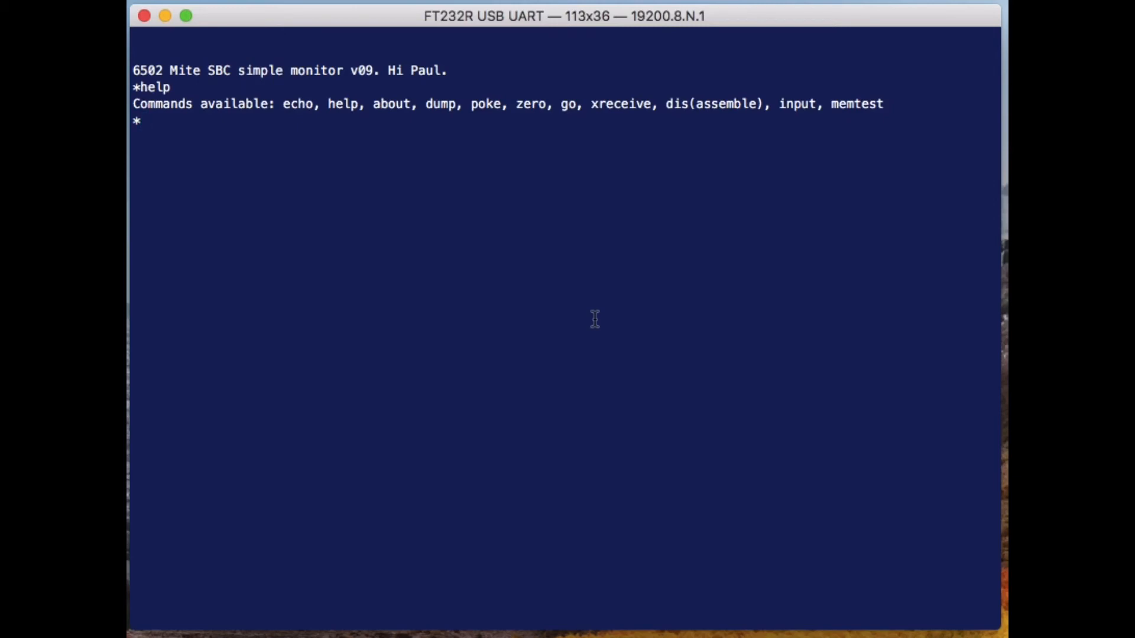
pyautogui.write('xreceive')
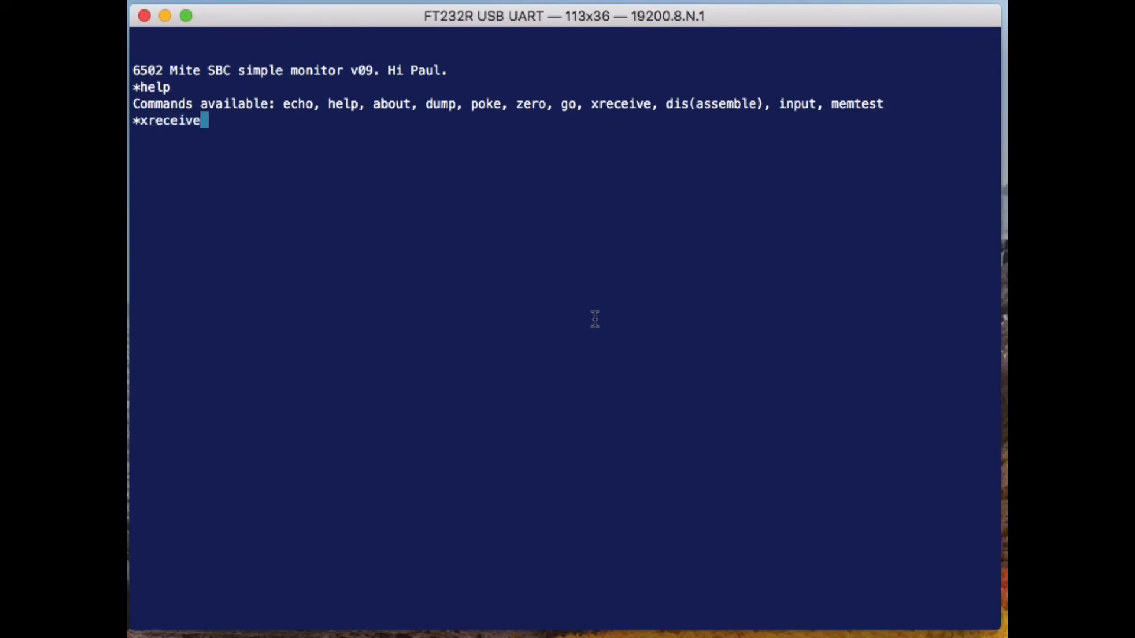
pyautogui.write('0300')
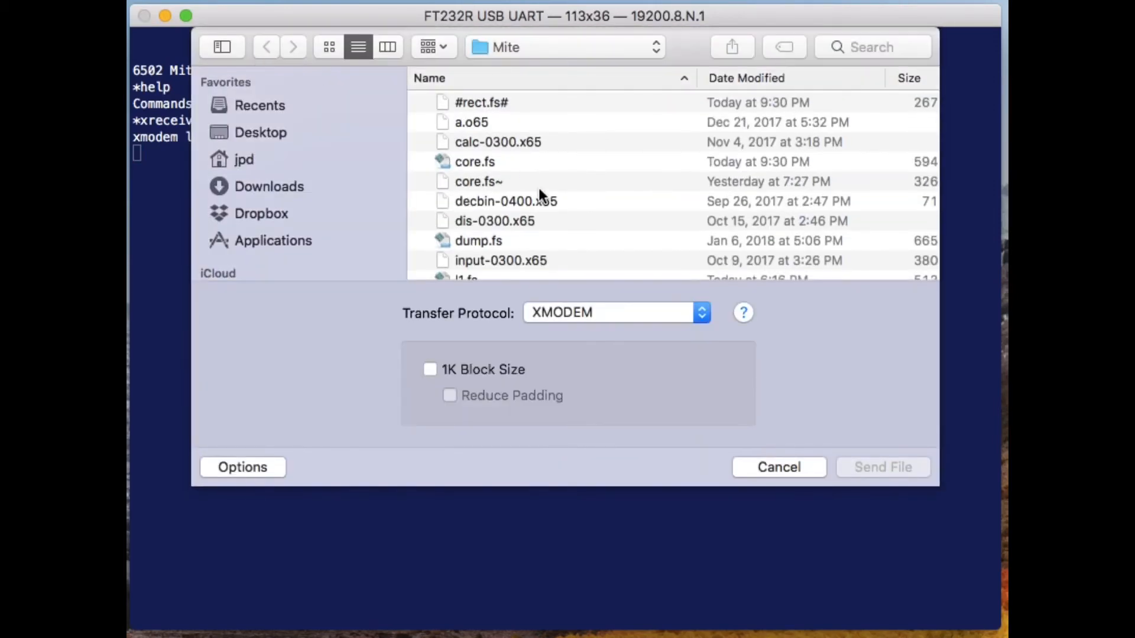
# Select secnd6.x65 in the Mite folder and send it to the board over XMODEM
pyautogui.scroll(-3)
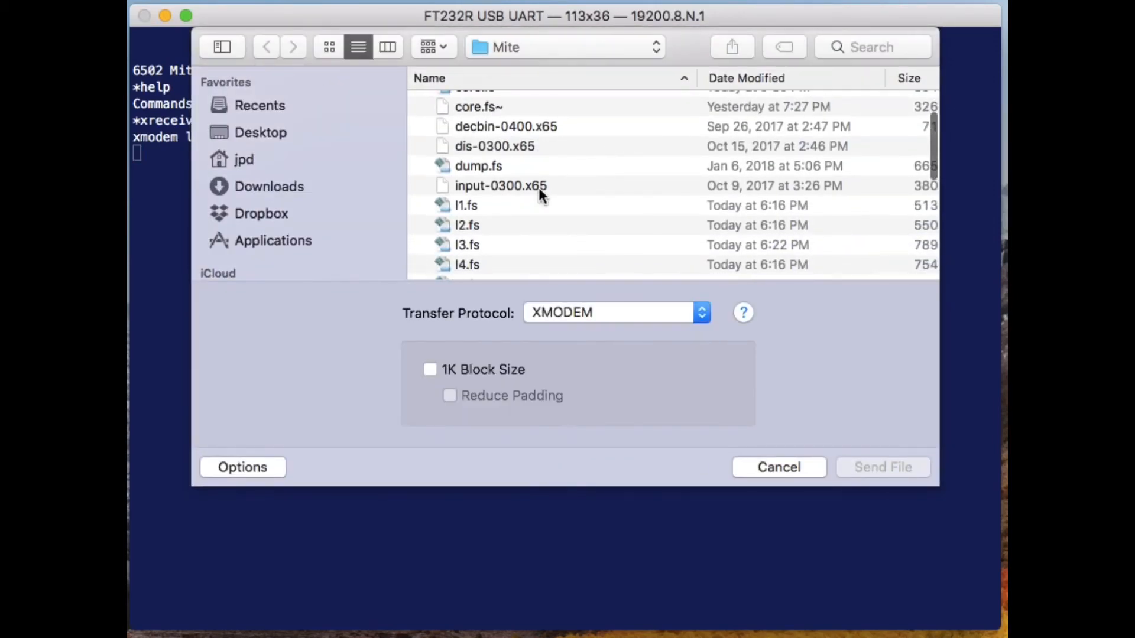
pyautogui.scroll(-3)
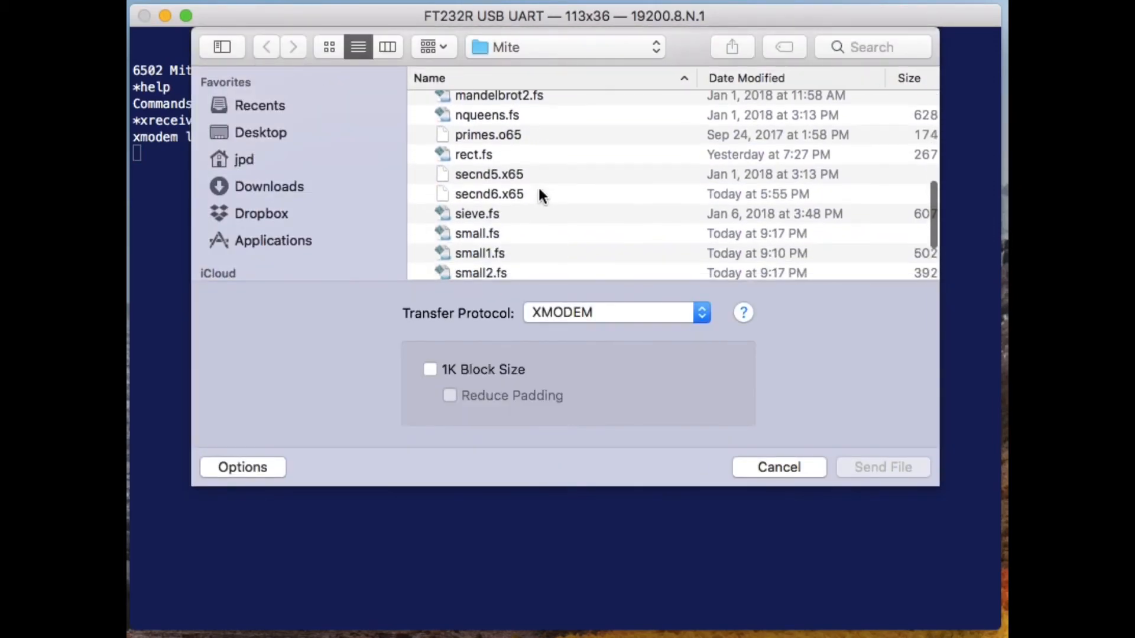
pyautogui.click(488, 194)
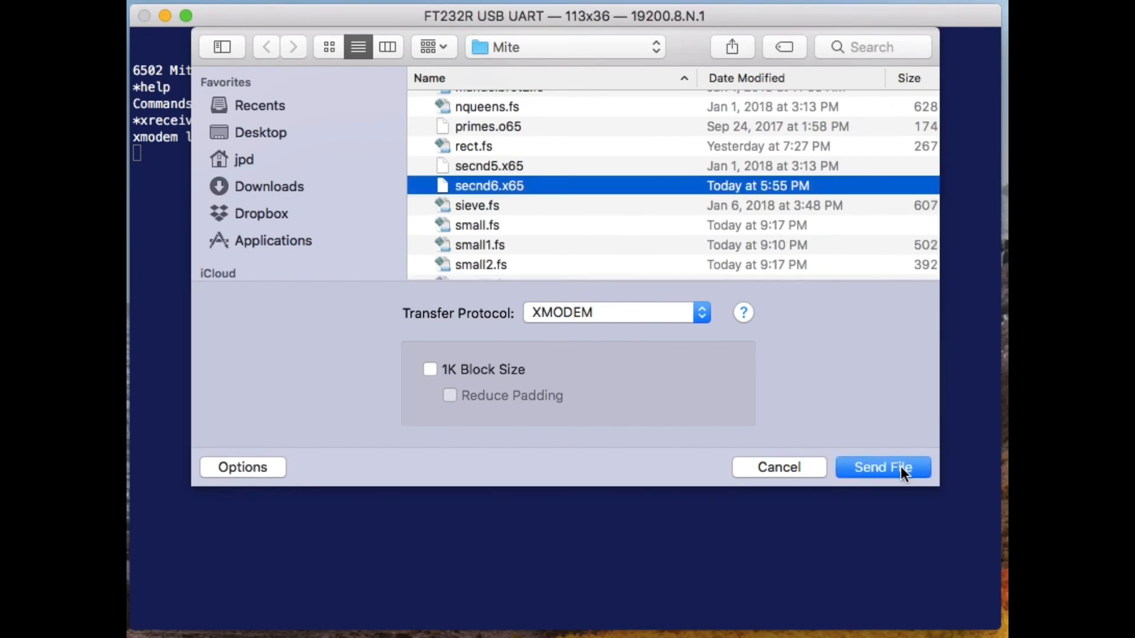
pyautogui.click(882, 467)
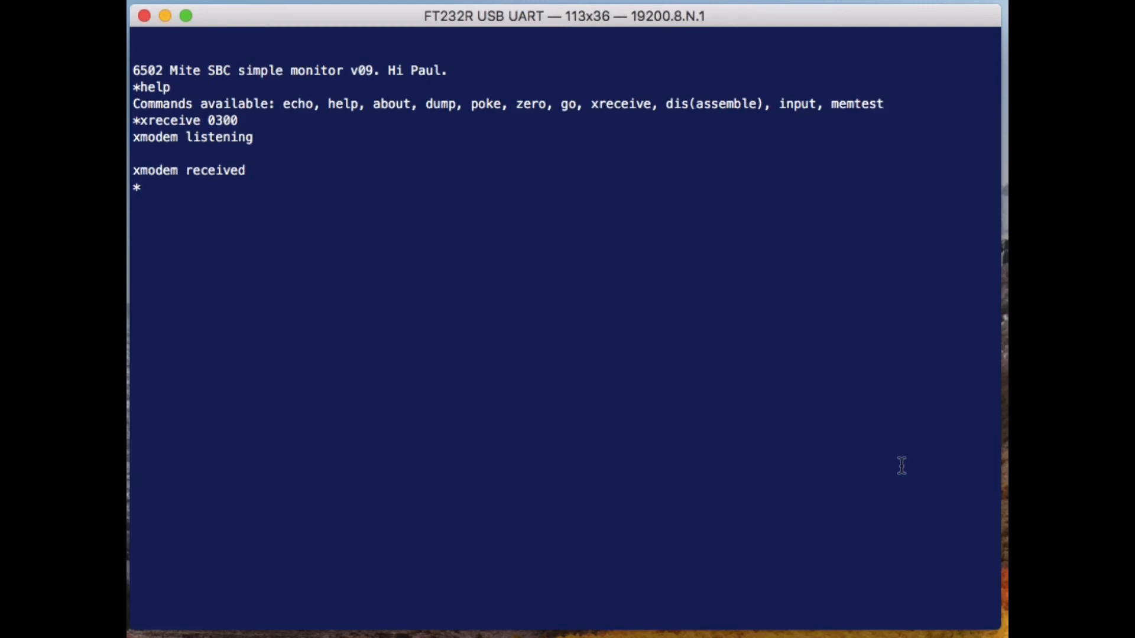
# Run go 0300 to start SECND Forth, push 10 20 30 and print them back as 30 20 10
pyautogui.write('go 0300')
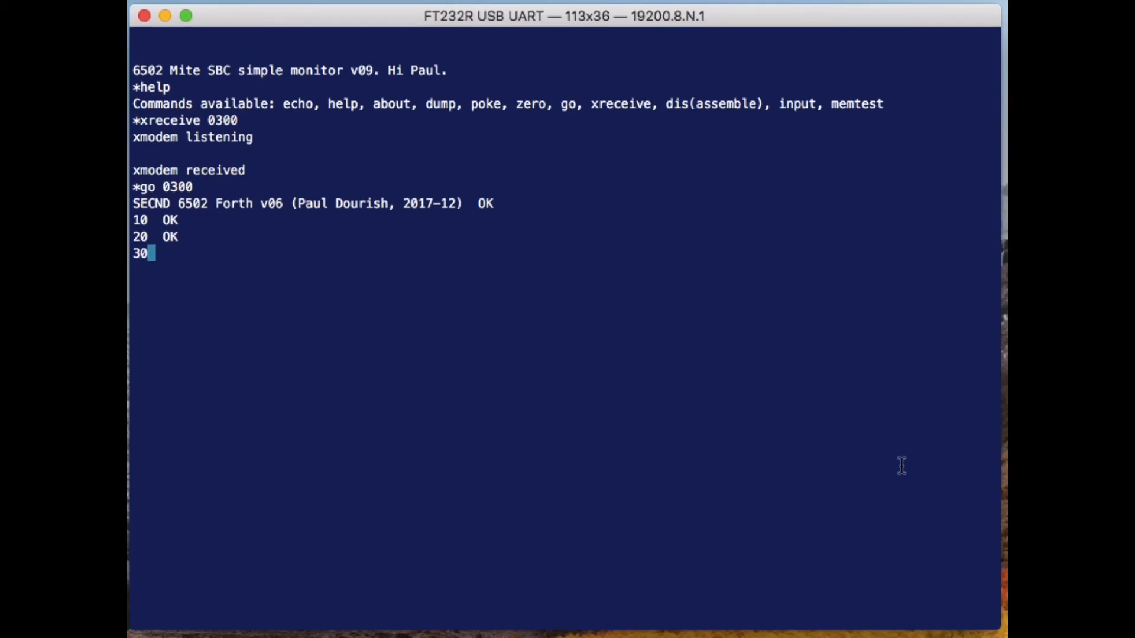
pyautogui.press('enter')
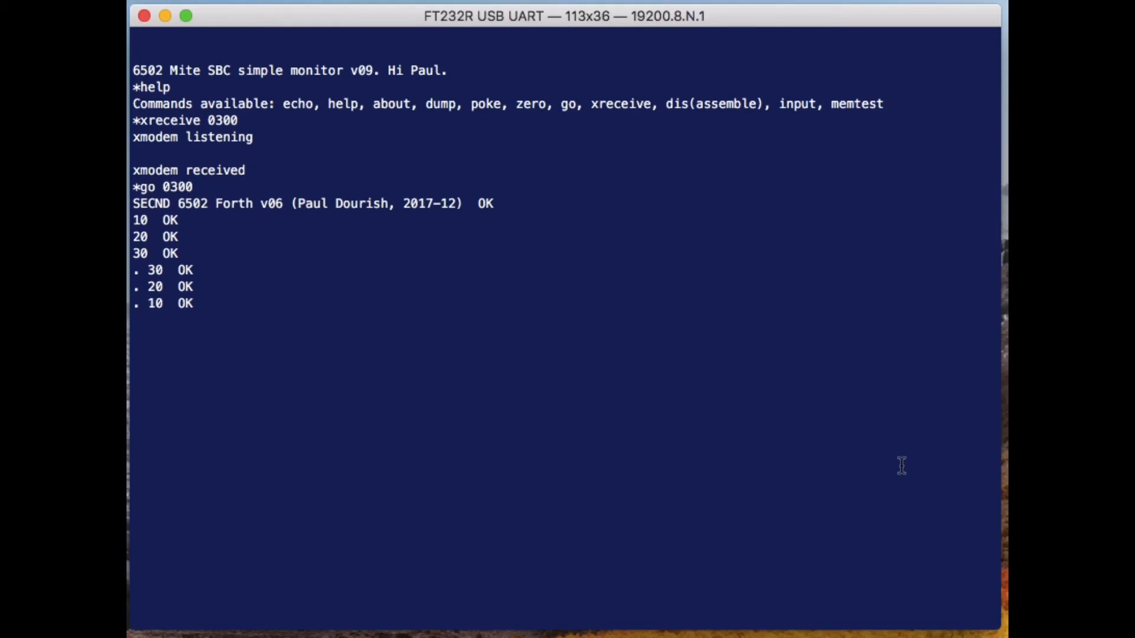
pyautogui.press('Return')
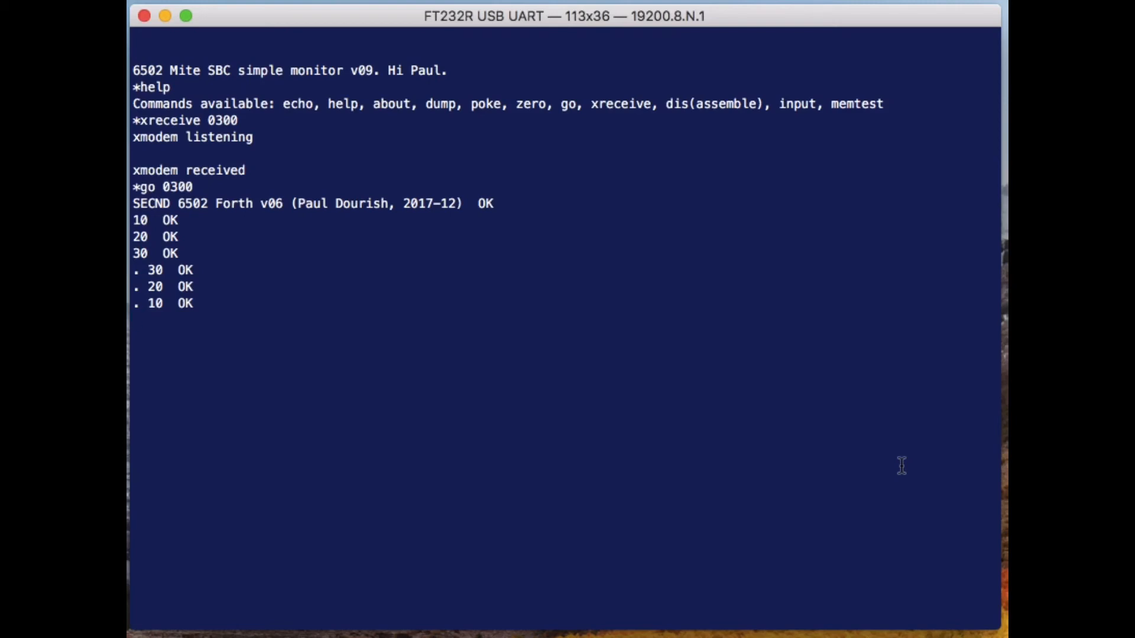
# Enter 10 20 30 and use + and * to print 50 and 10, then 500
pyautogui.write('10 20 30  OK')
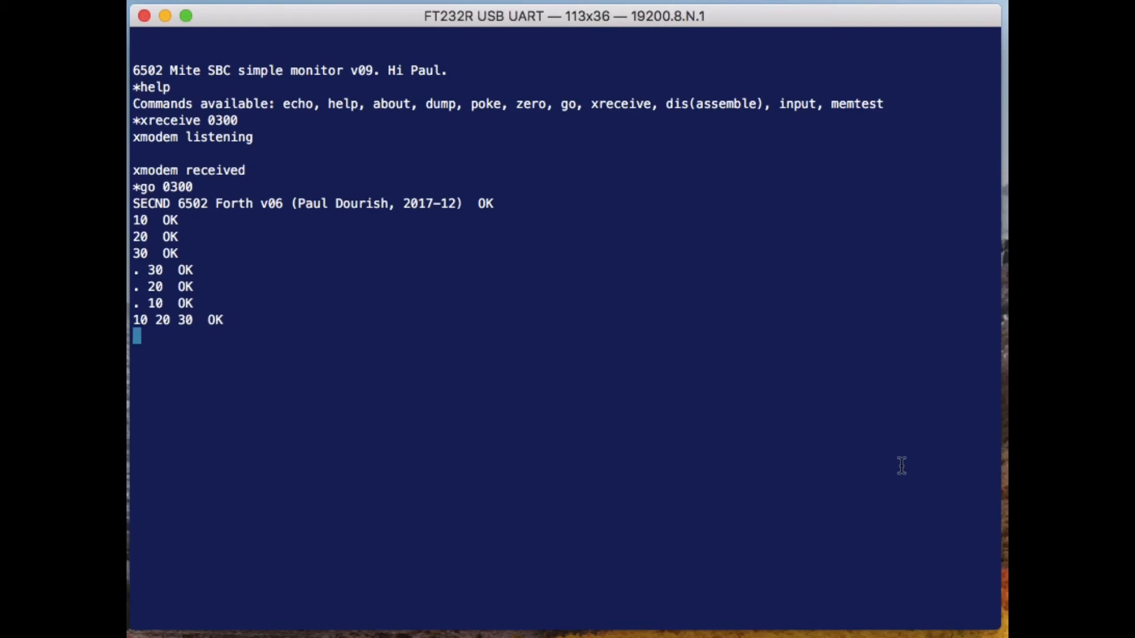
pyautogui.write('+  OK')
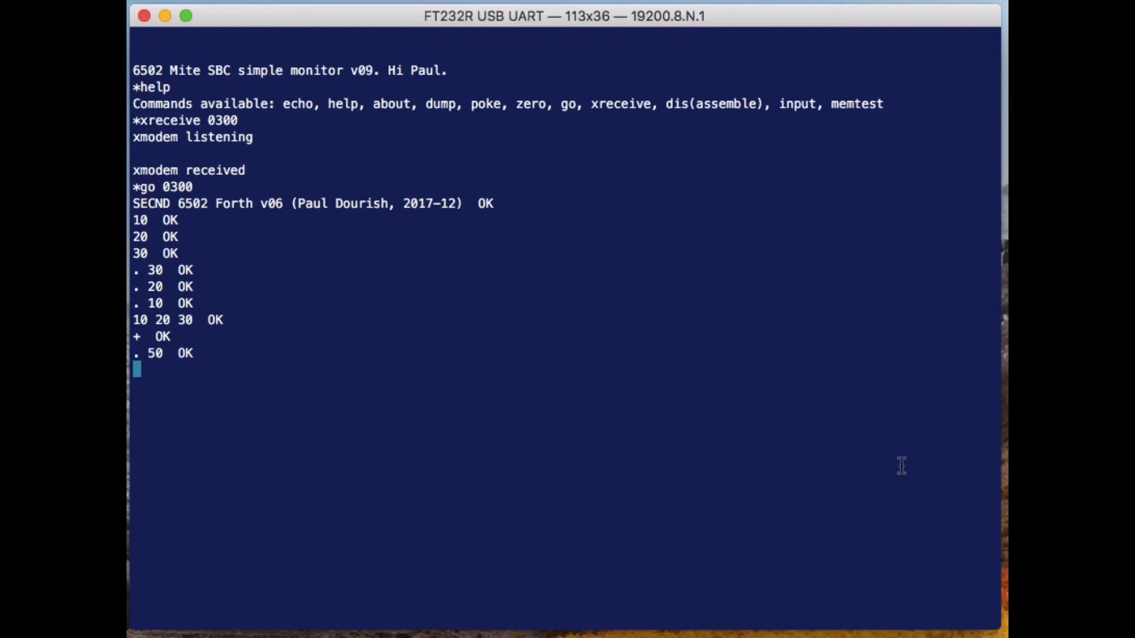
pyautogui.write('. 10  OK')
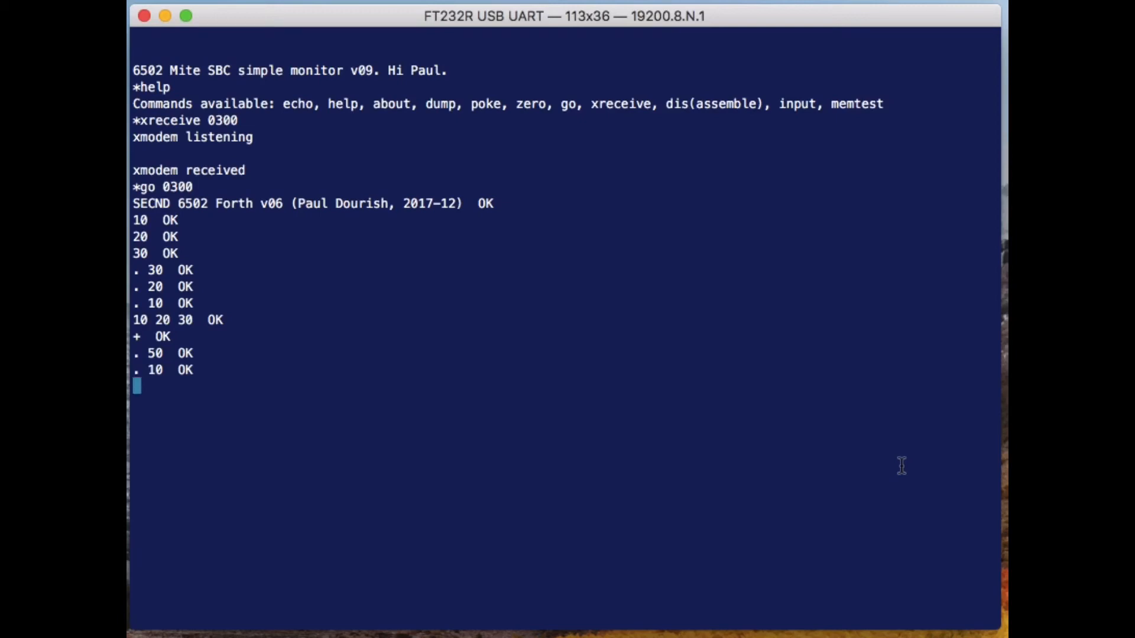
pyautogui.write('1')
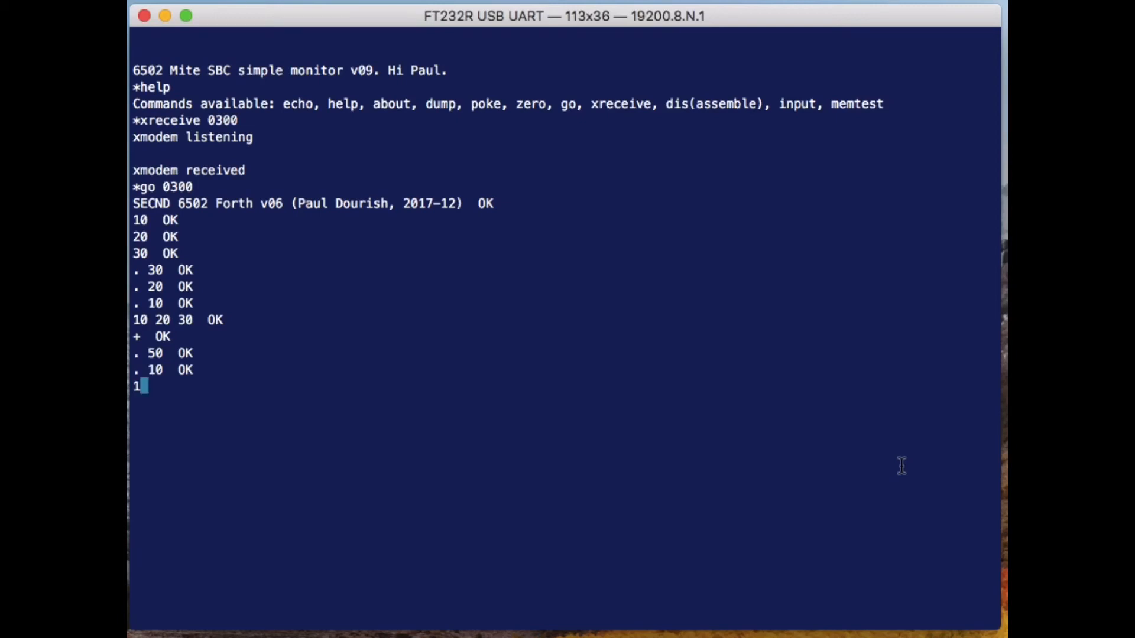
pyautogui.write('0 20 30  OK')
pyautogui.write('.')
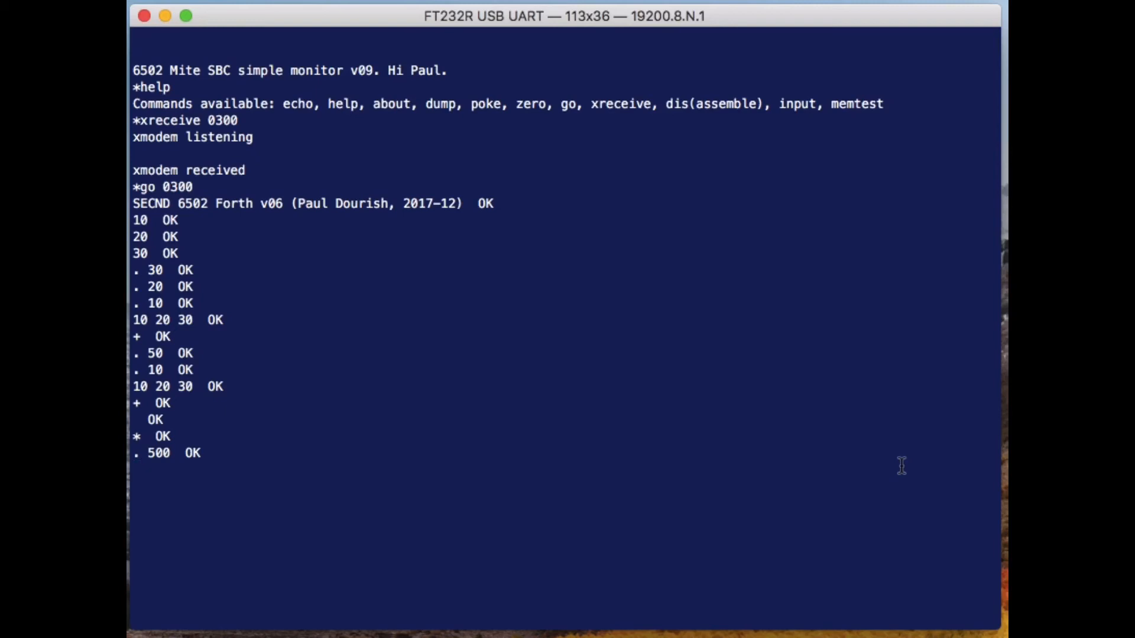
# Multiply 100 by 5 and by -5 to print 500 and -500, then push 4321
pyautogui.write('100 5')
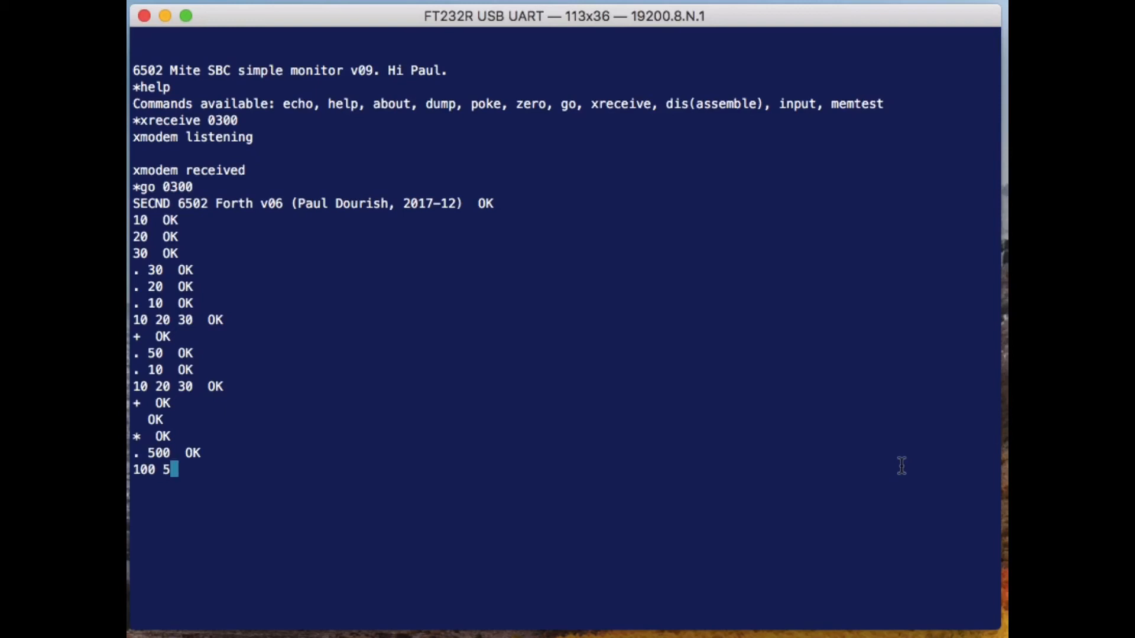
pyautogui.write('*')
pyautogui.write('100')
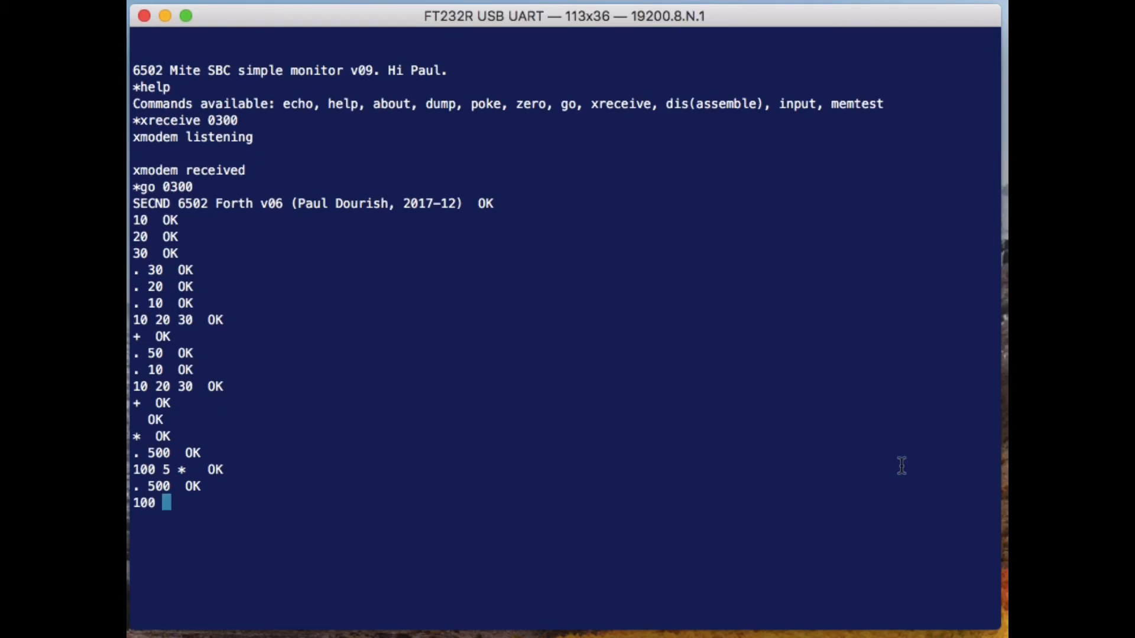
pyautogui.write('-5 * . -500  OK')
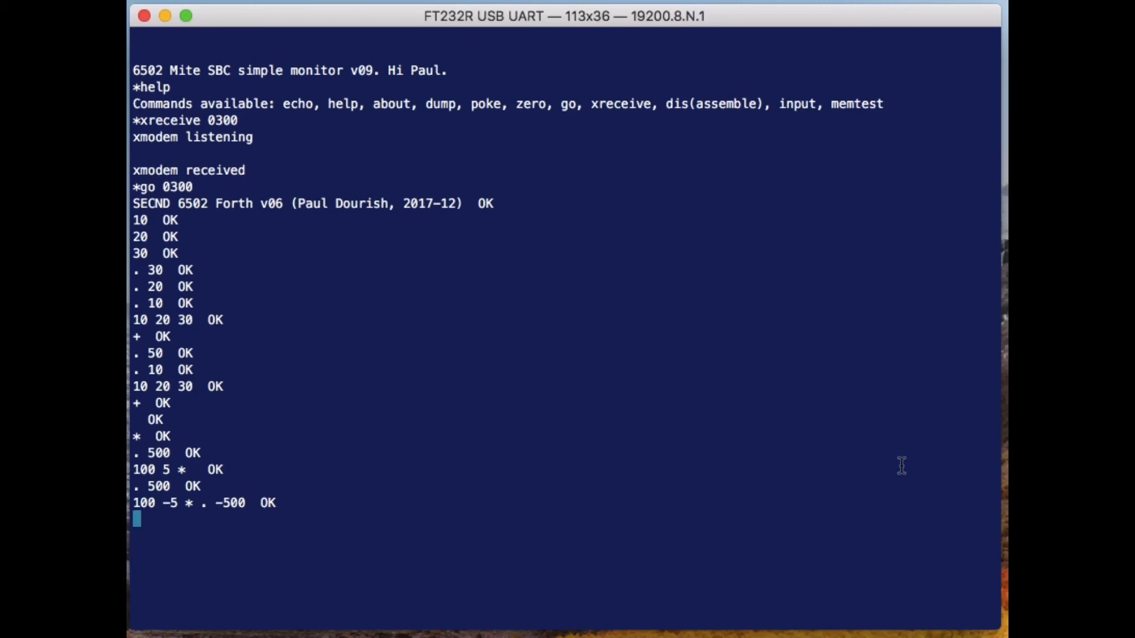
pyautogui.write('4321  OK')
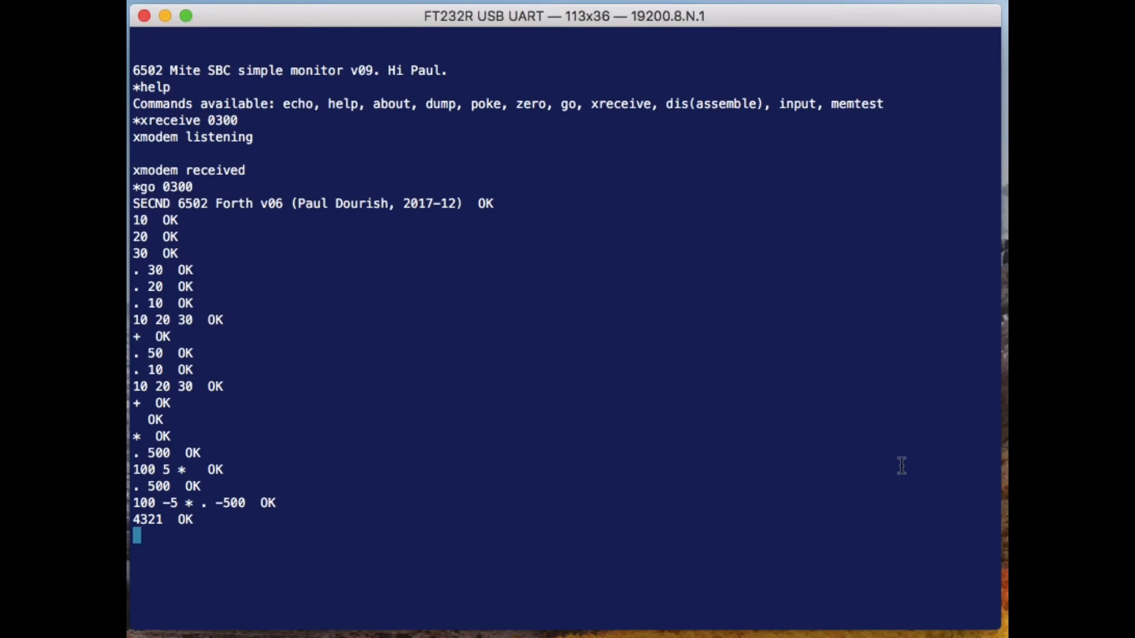
# Multiply 4321 by 20000 with m* and print the double result 86420000 via 2dup d
pyautogui.write('2000')
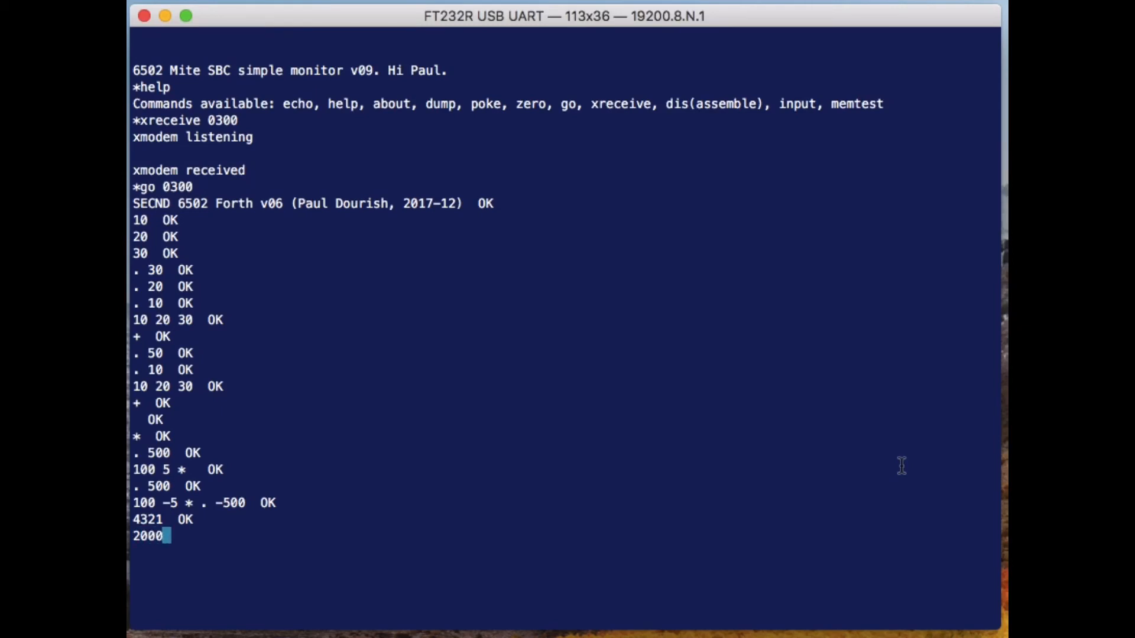
pyautogui.write('0   OK')
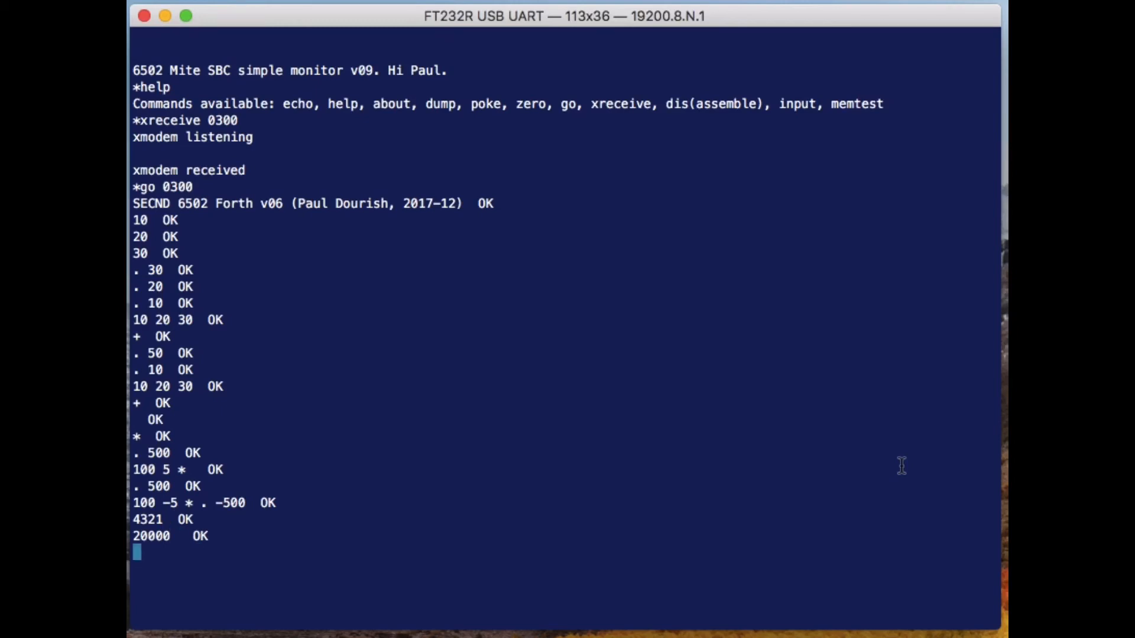
pyautogui.write('m*  OK')
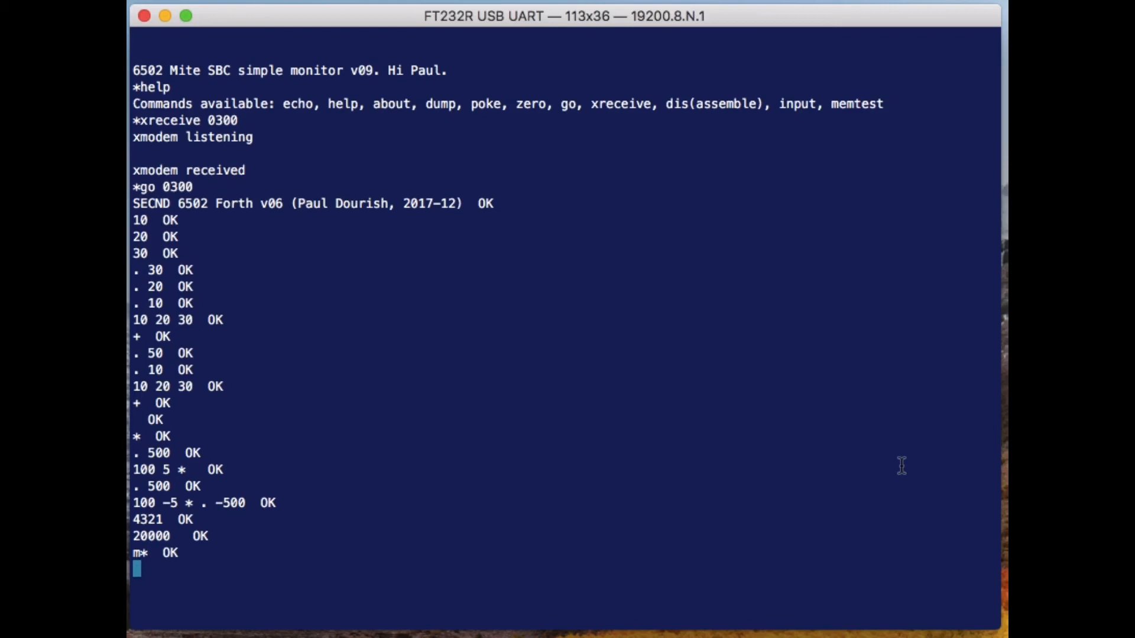
pyautogui.write('2dup d. 86420000  OK')
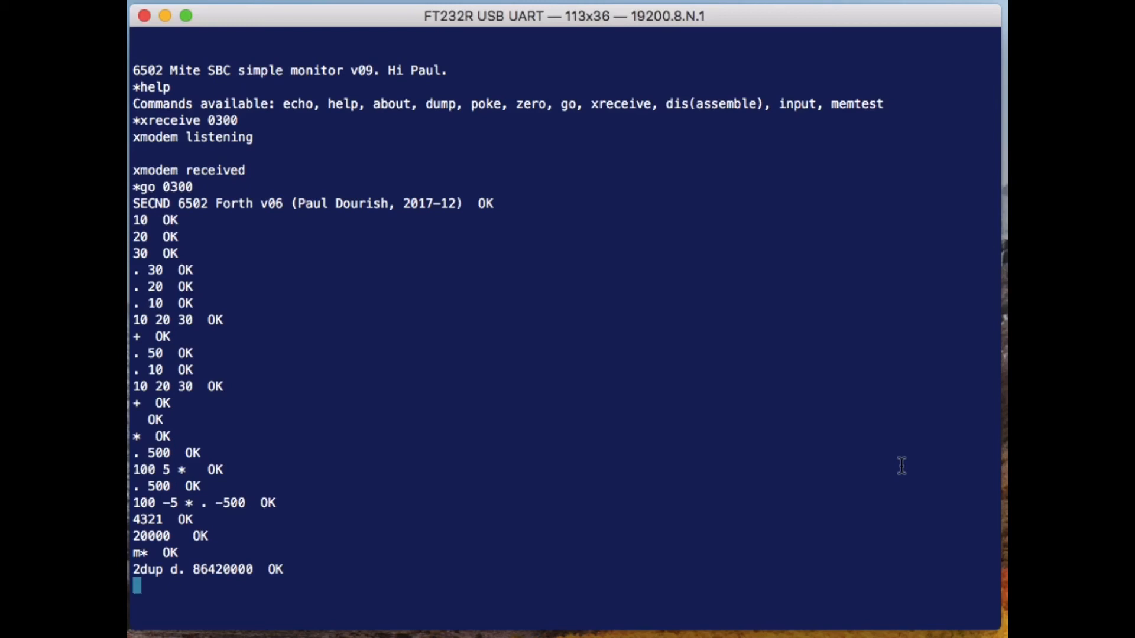
pyautogui.write('2dup d')
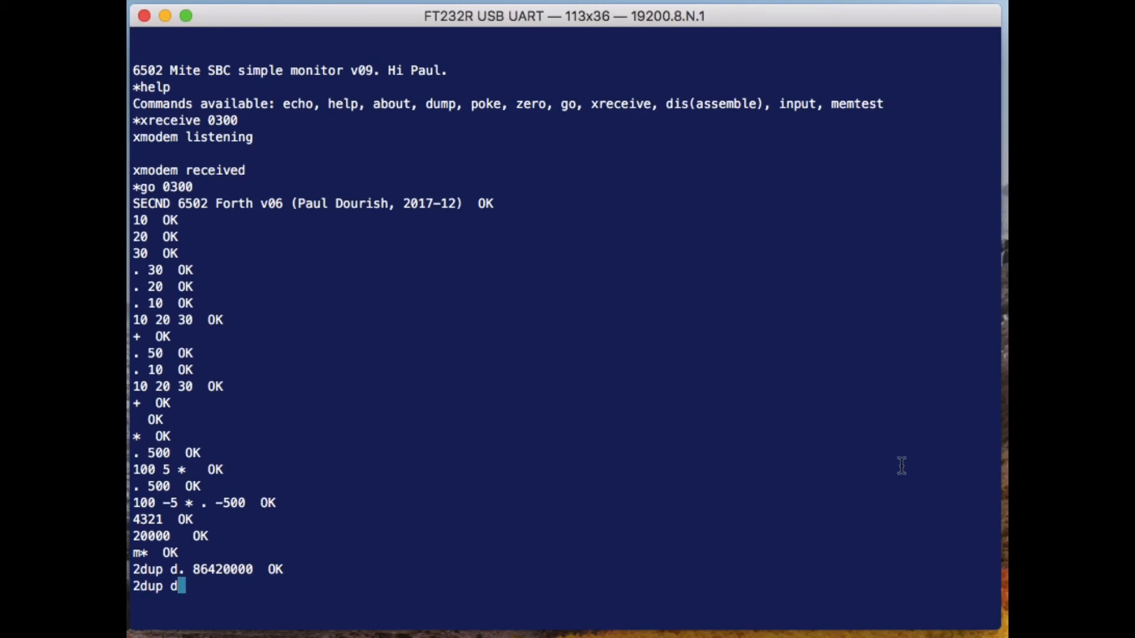
# Double the value twice with 2dup d+ and print the sum 345680000
pyautogui.write('+')
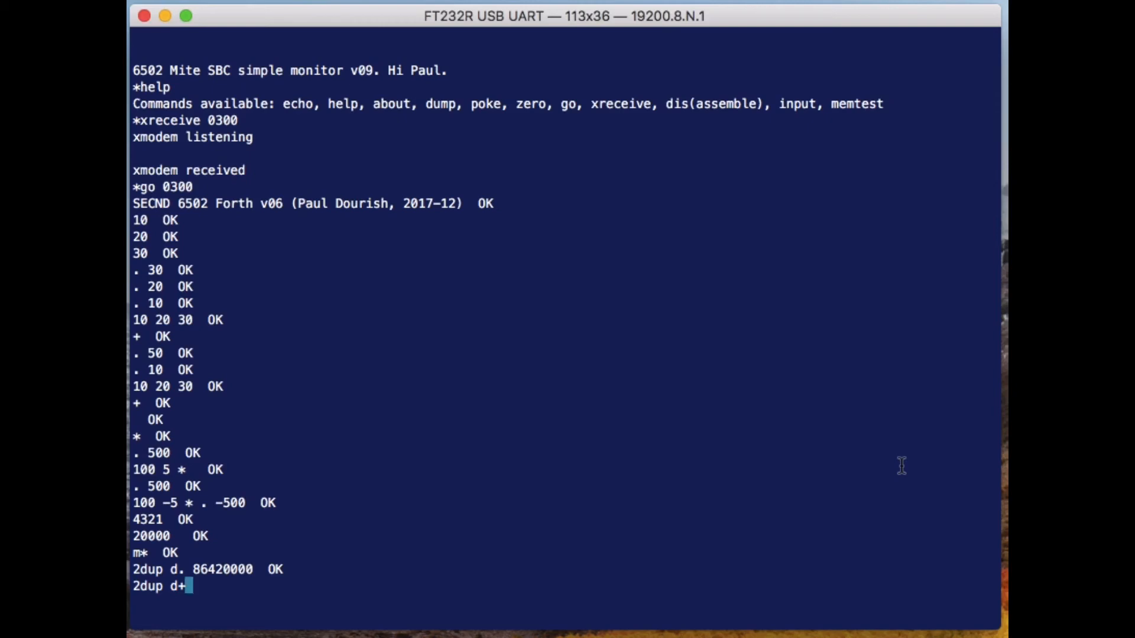
pyautogui.write('2dup d+  OK')
pyautogui.write('d.')
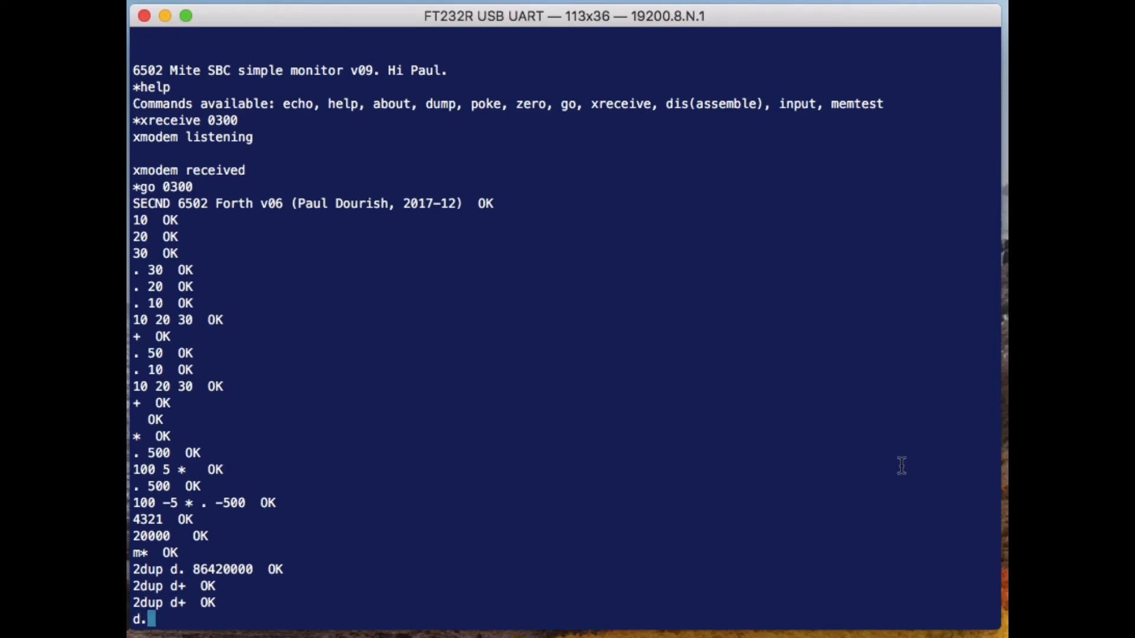
pyautogui.write('2dup d')
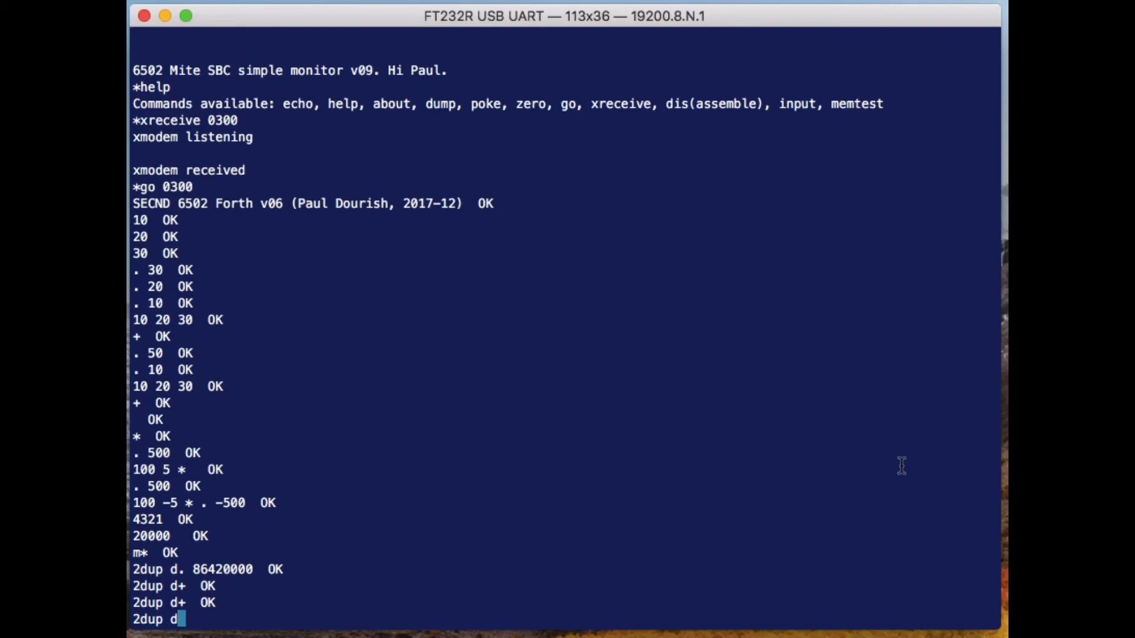
pyautogui.press('Return')
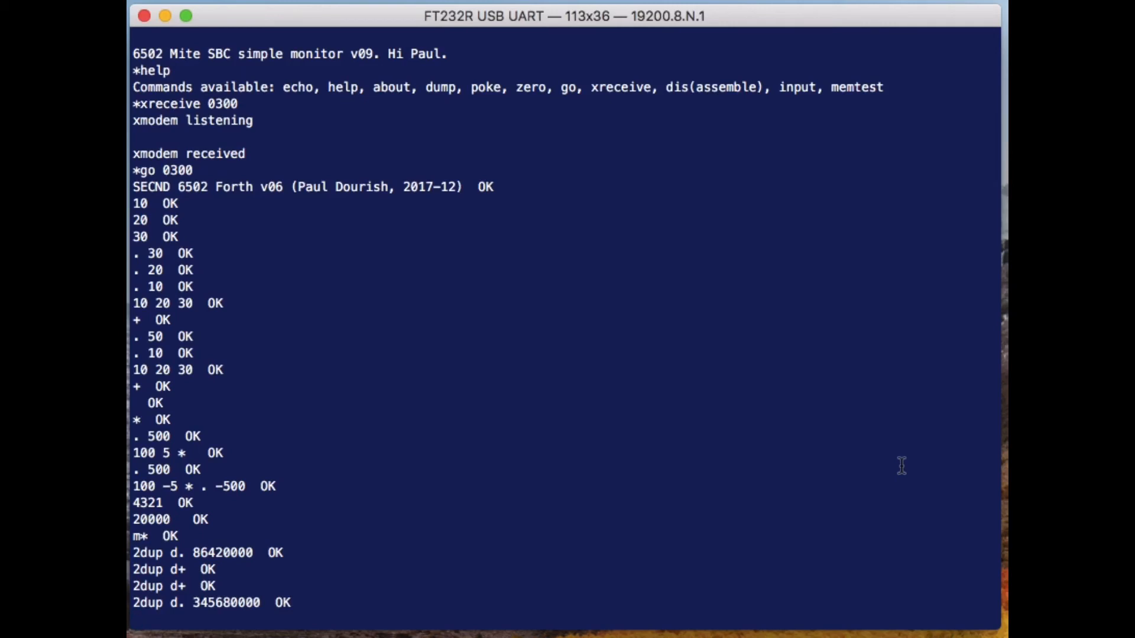
# List the dictionary with words, then define ': twice dup + ;' to double a number
pyautogui.write('words')
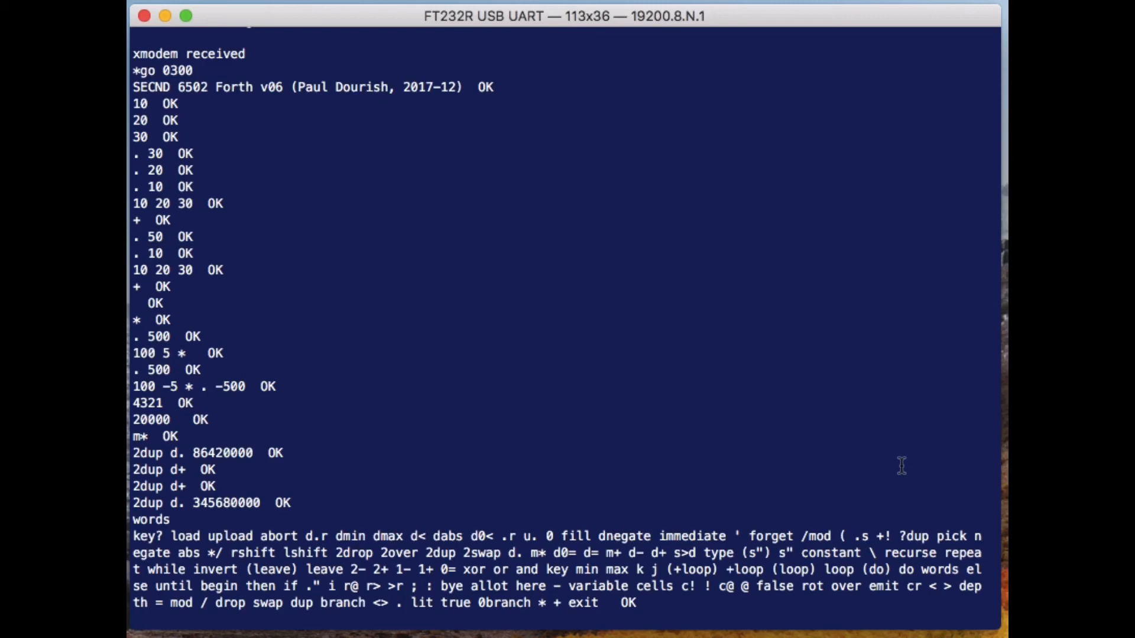
pyautogui.write(': twice')
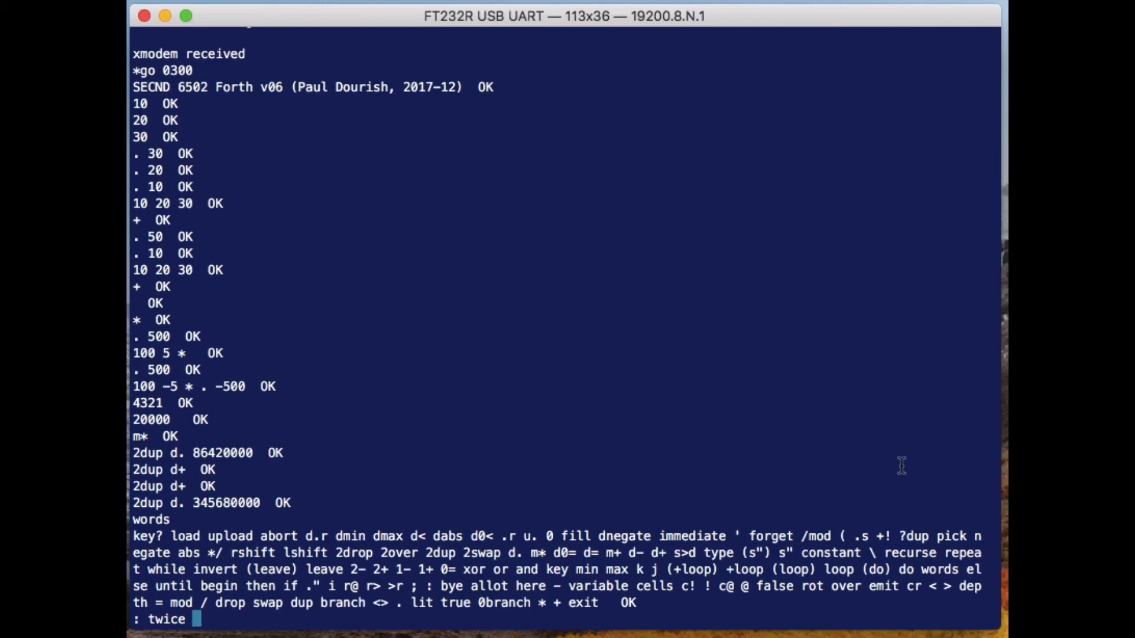
pyautogui.write('dup')
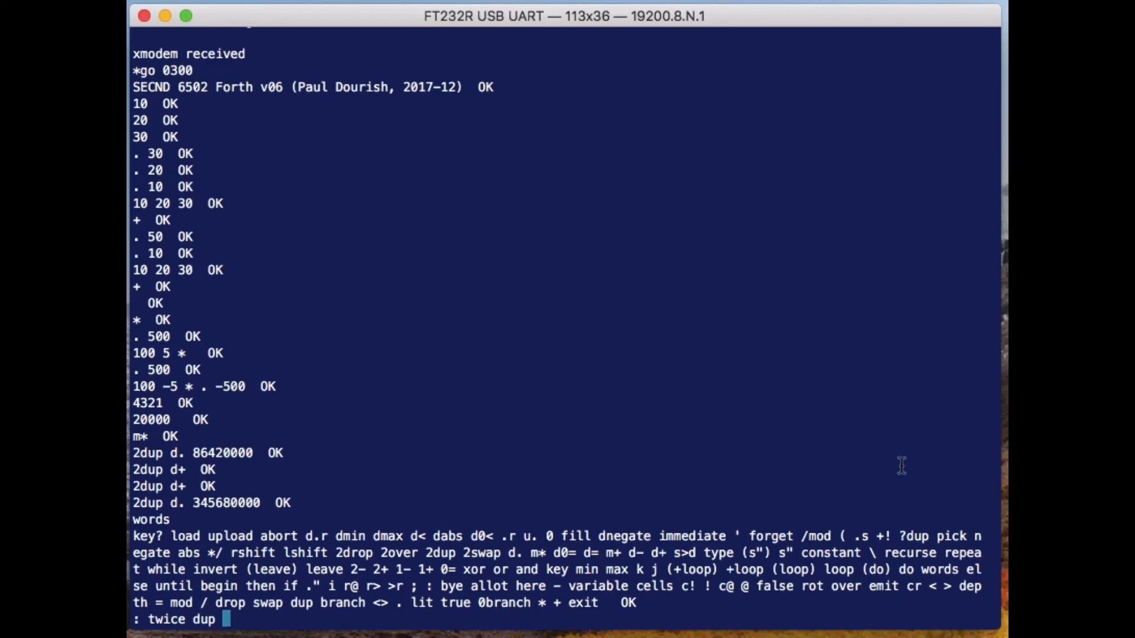
pyautogui.write('+ ;  OK')
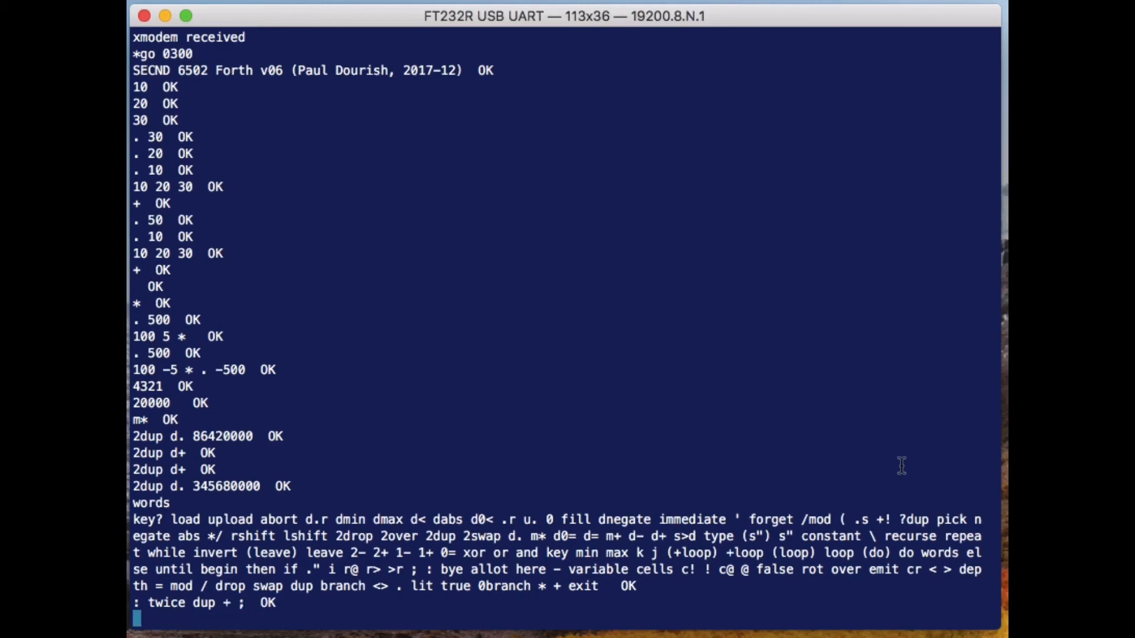
# Run 45 twice . to get 90 and confirm twice appears in the word list
pyautogui.write('45  OK')
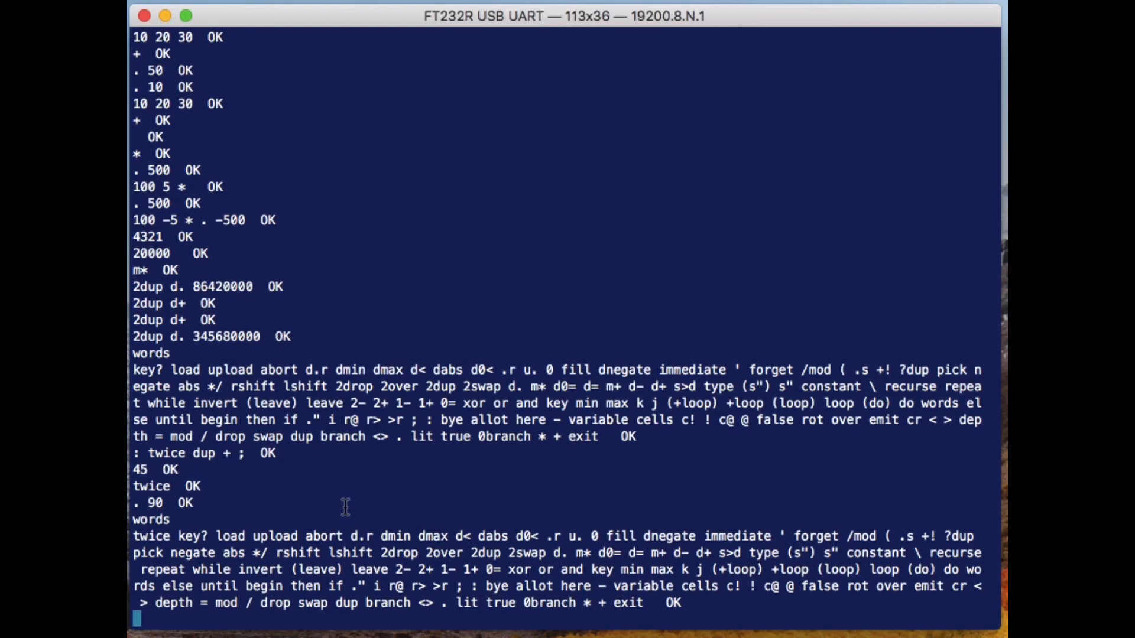
pyautogui.write(':')
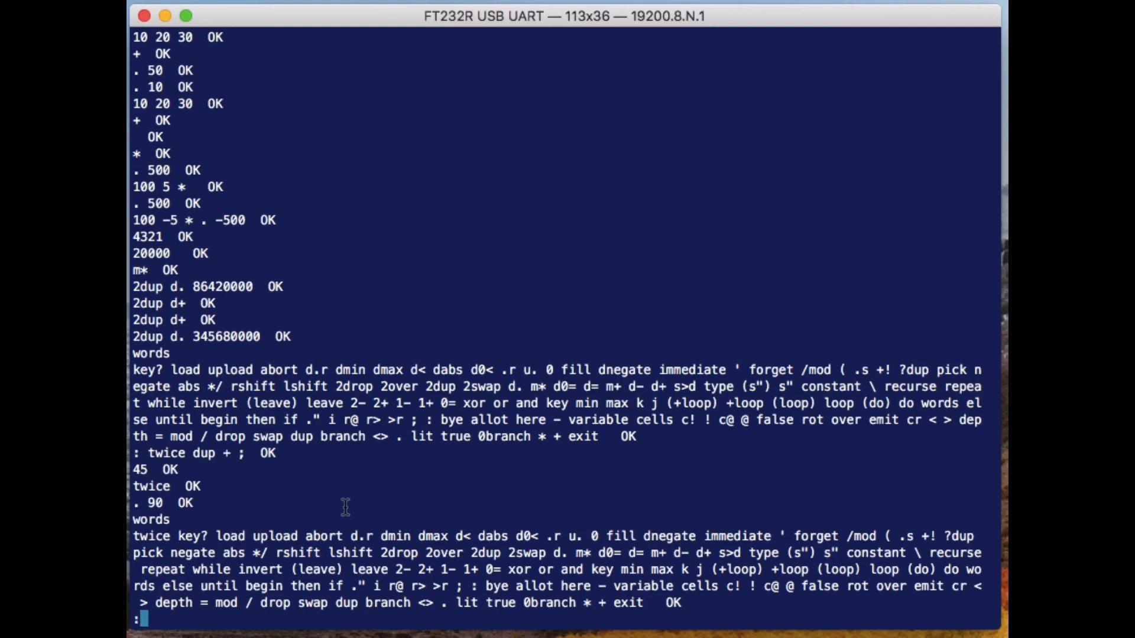
# Define ': xm 26000 upload 26000 load ;' and run xm so the board listens for xmodem
pyautogui.write('xm')
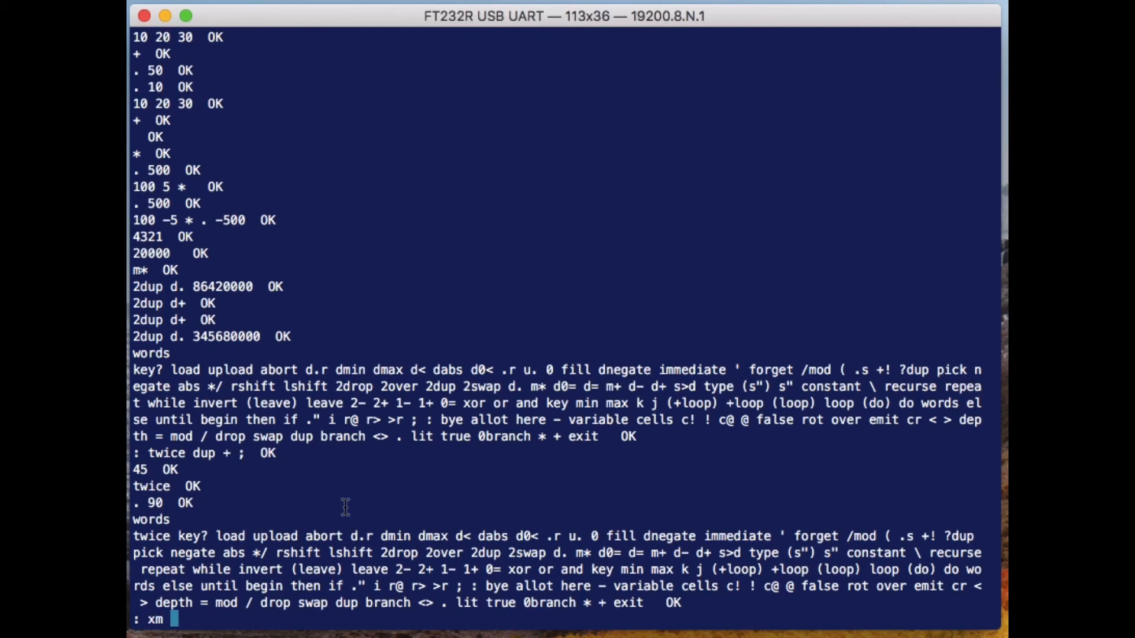
pyautogui.write('2600')
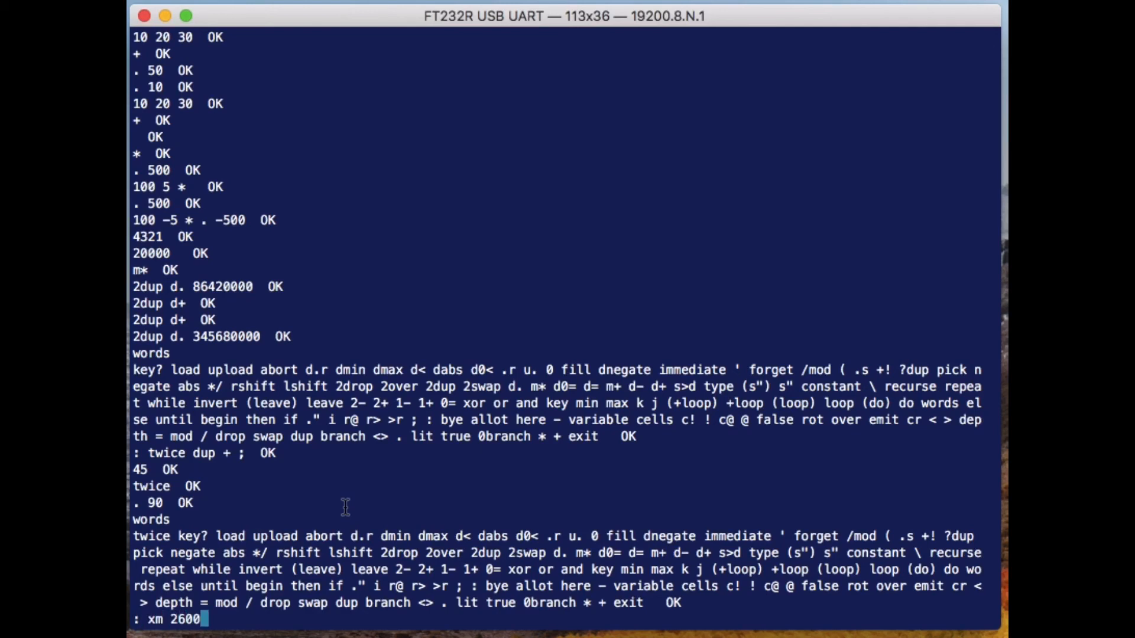
pyautogui.write('00 upload')
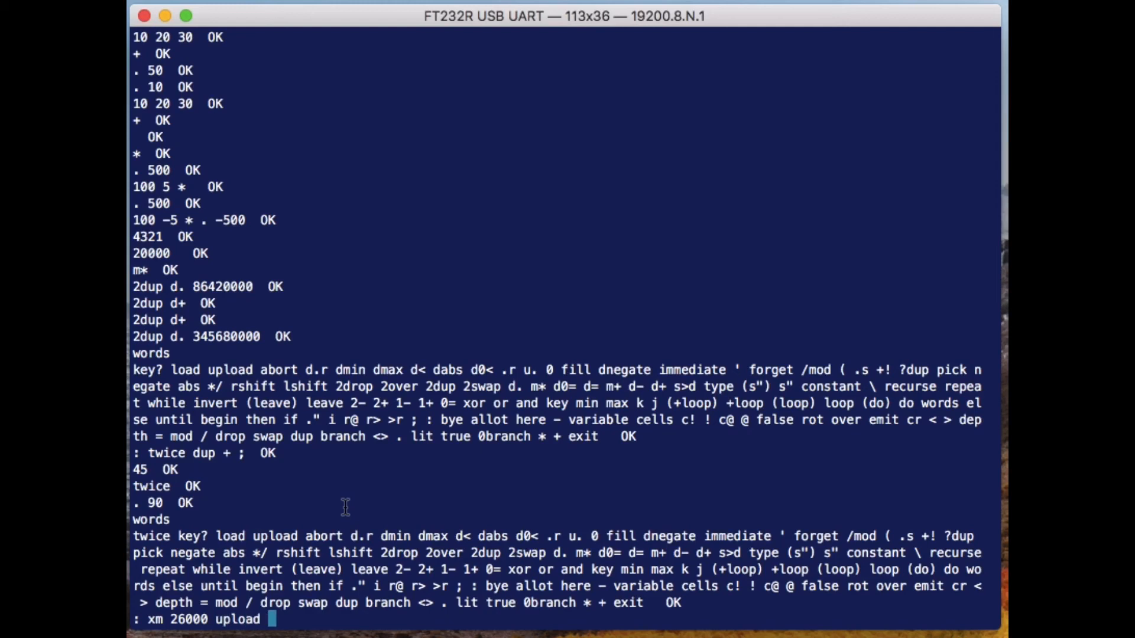
pyautogui.write('26000 load ;  OK')
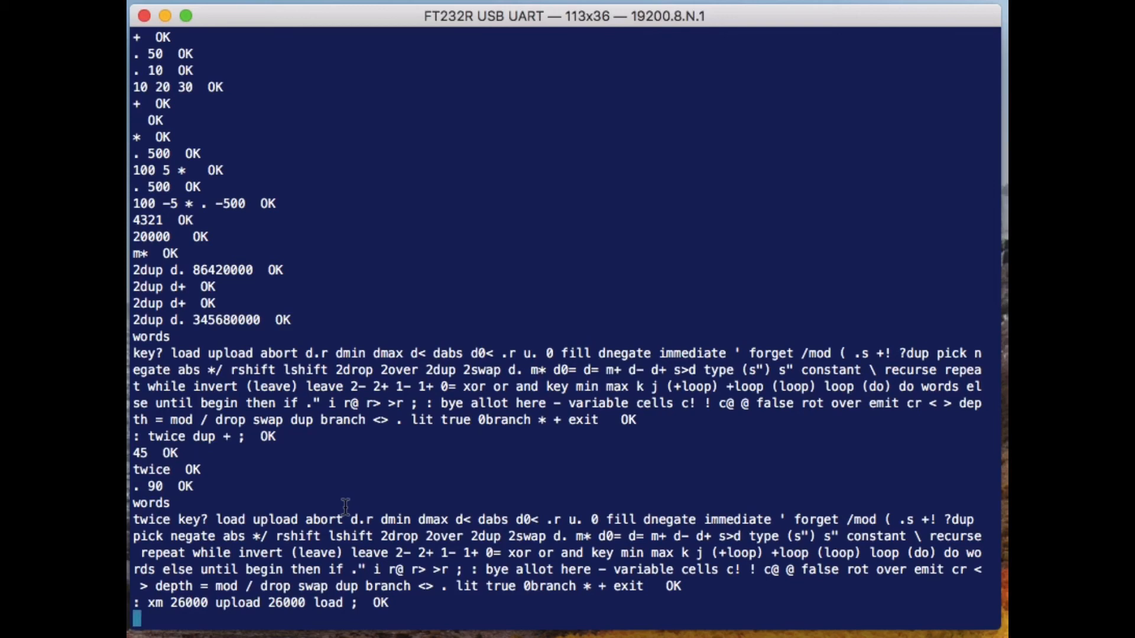
pyautogui.write('xm')
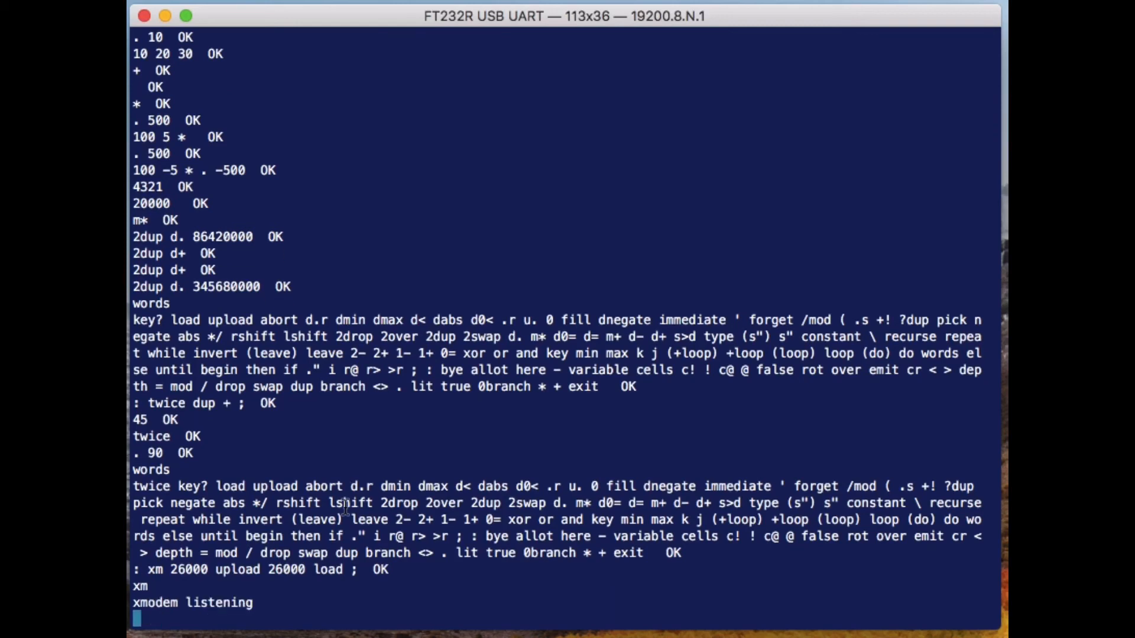
# Send core.fs to the board over XMODEM so Forth receives and loads it
pyautogui.click(253, 4)
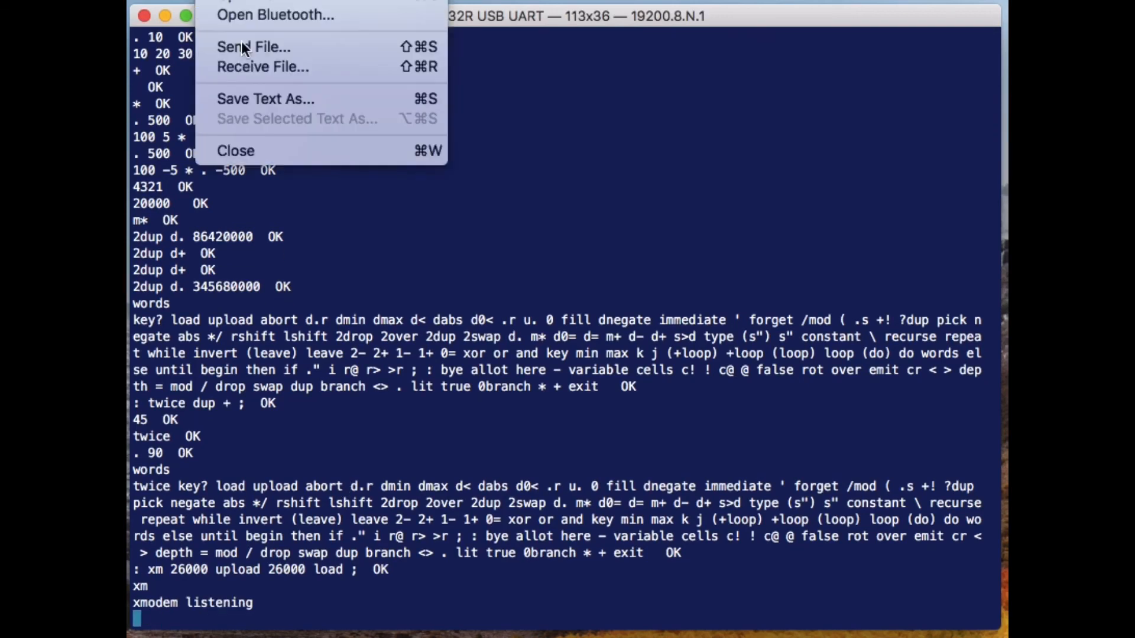
pyautogui.click(253, 46)
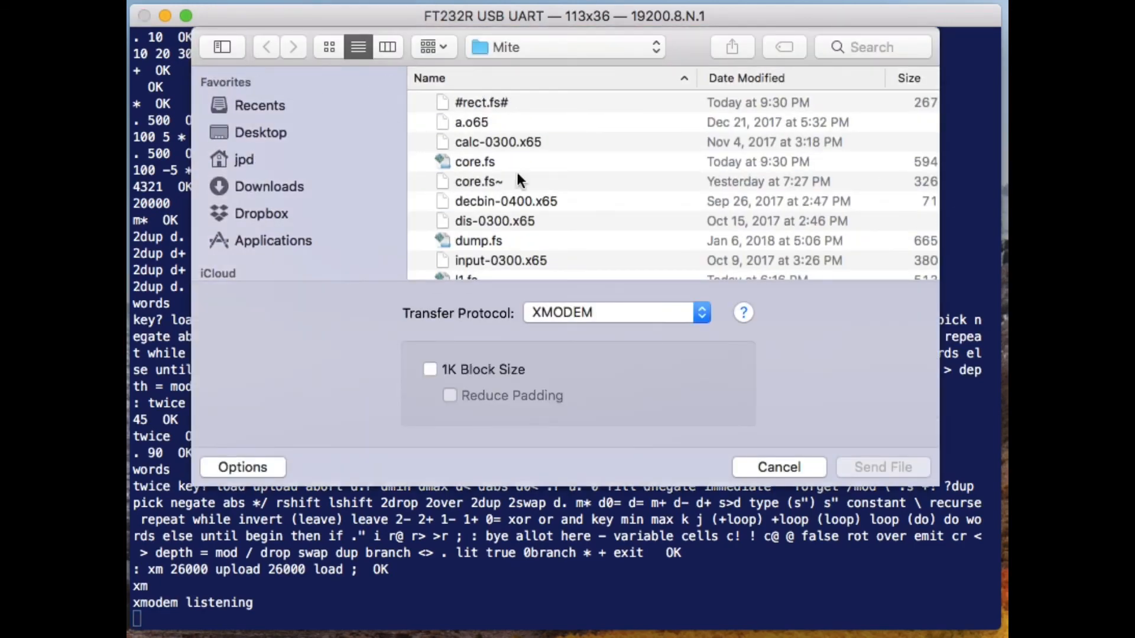
pyautogui.click(475, 162)
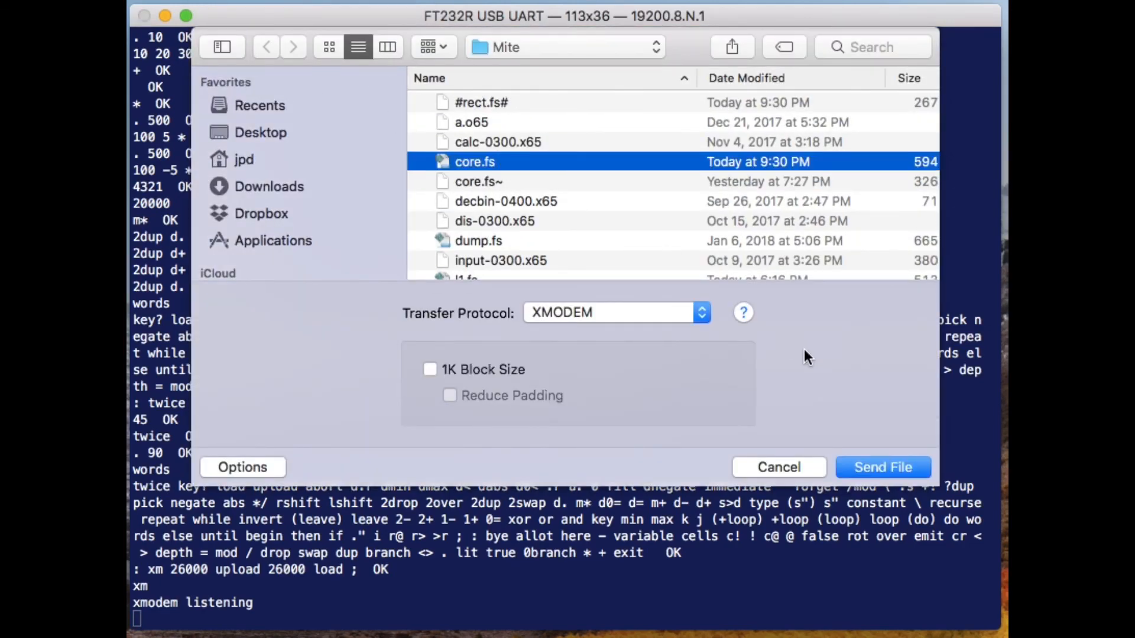
pyautogui.click(882, 467)
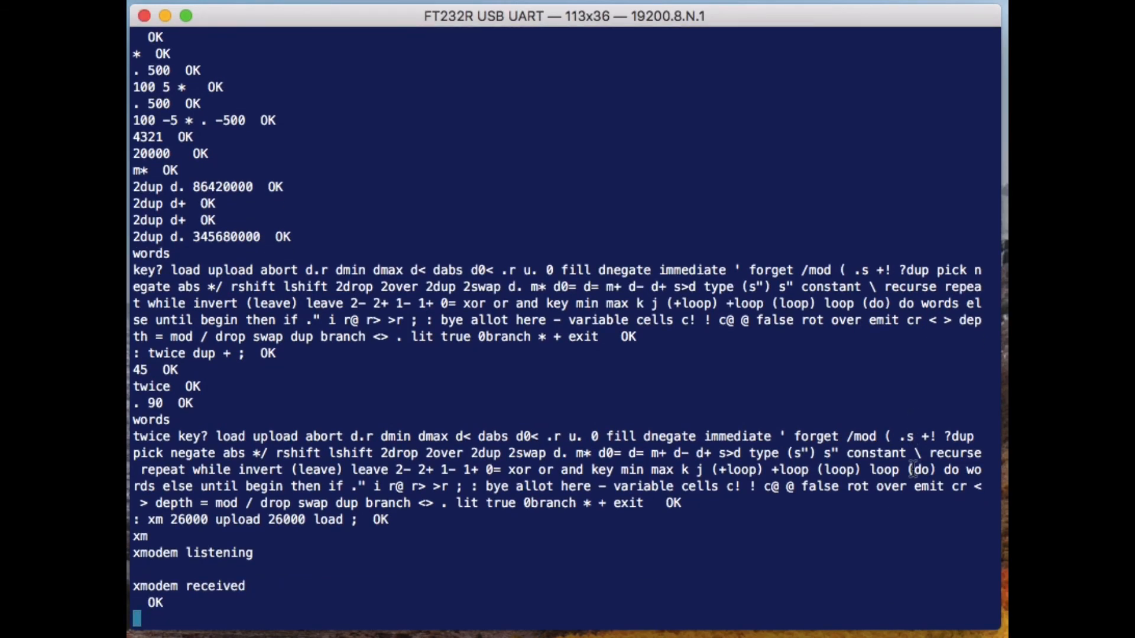
pyautogui.write('wor')
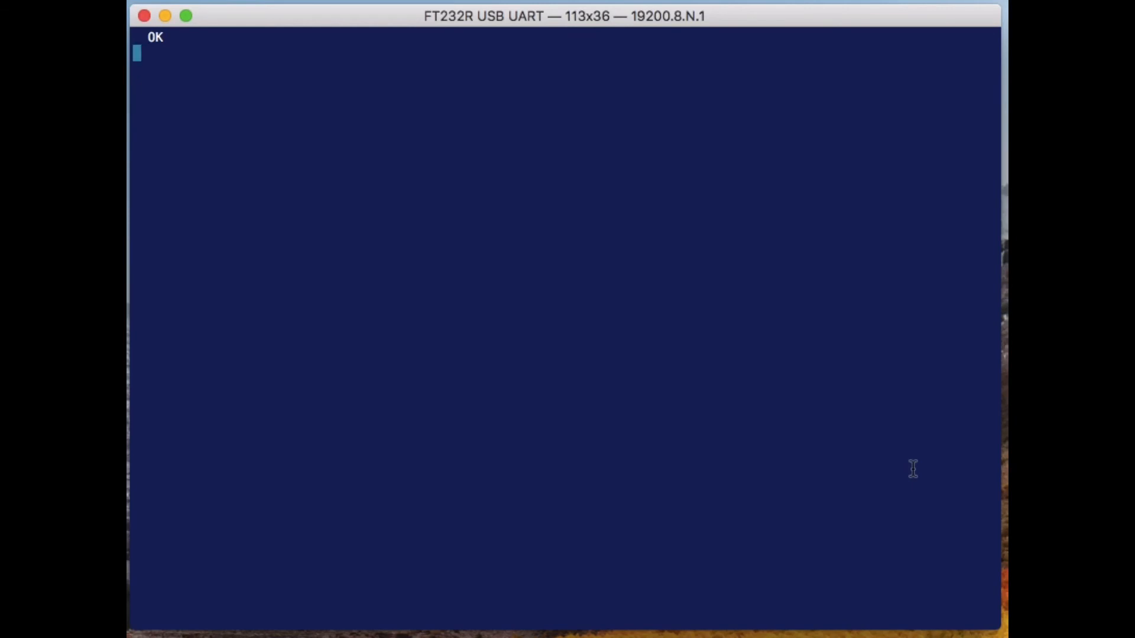
# List the new core.fs words, then run page 15 15 10 10 rect to draw an asterisk rectangle
pyautogui.write('words')
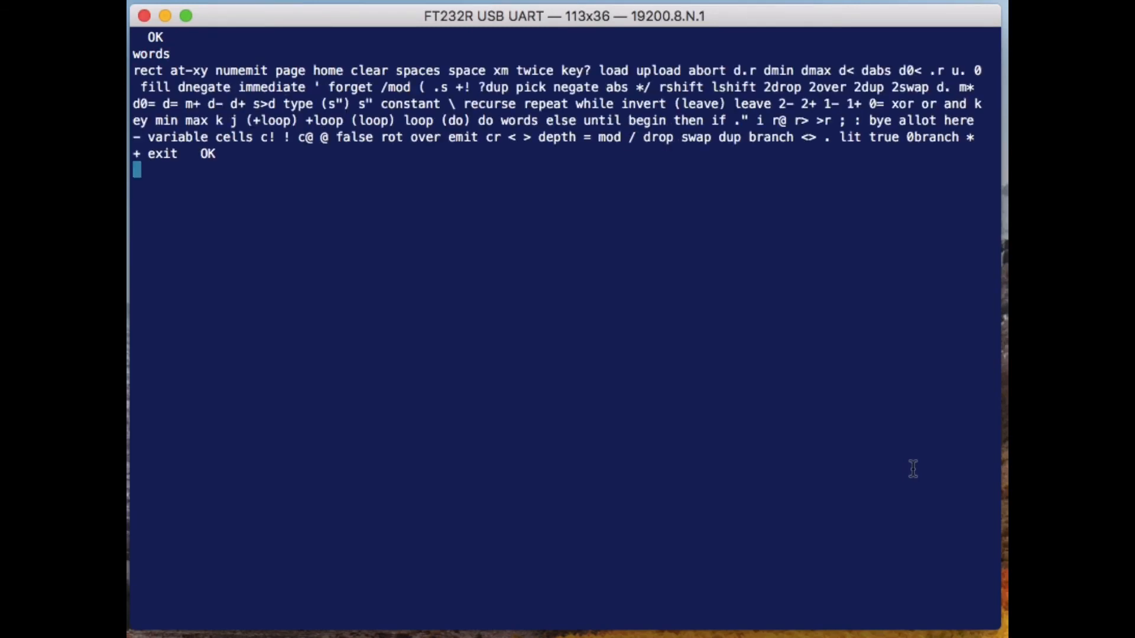
pyautogui.write('page')
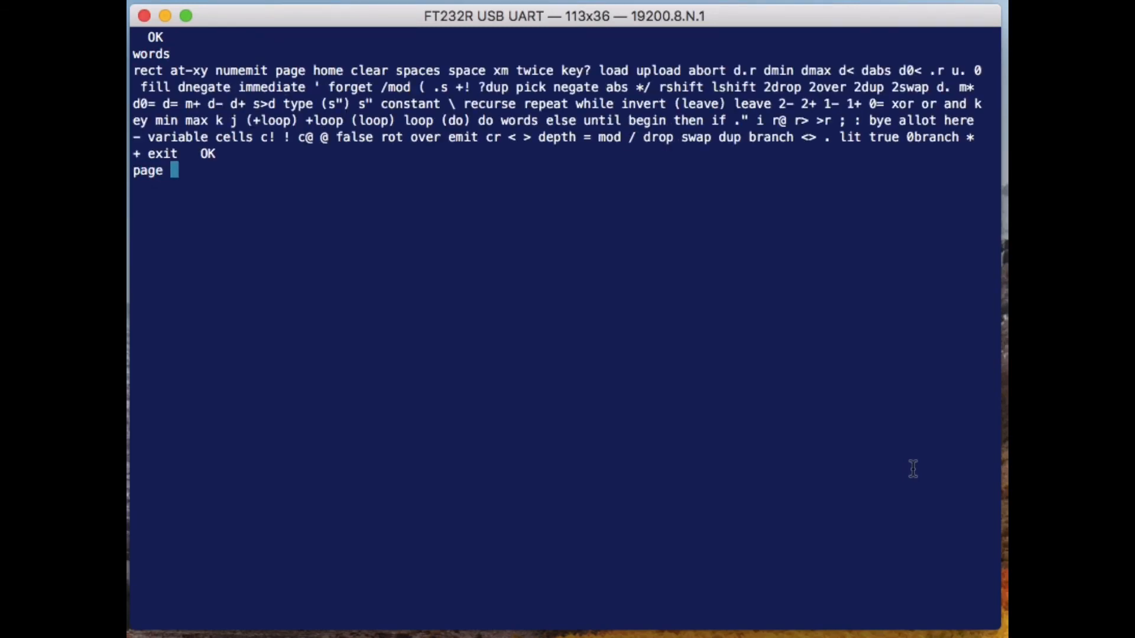
pyautogui.write('1')
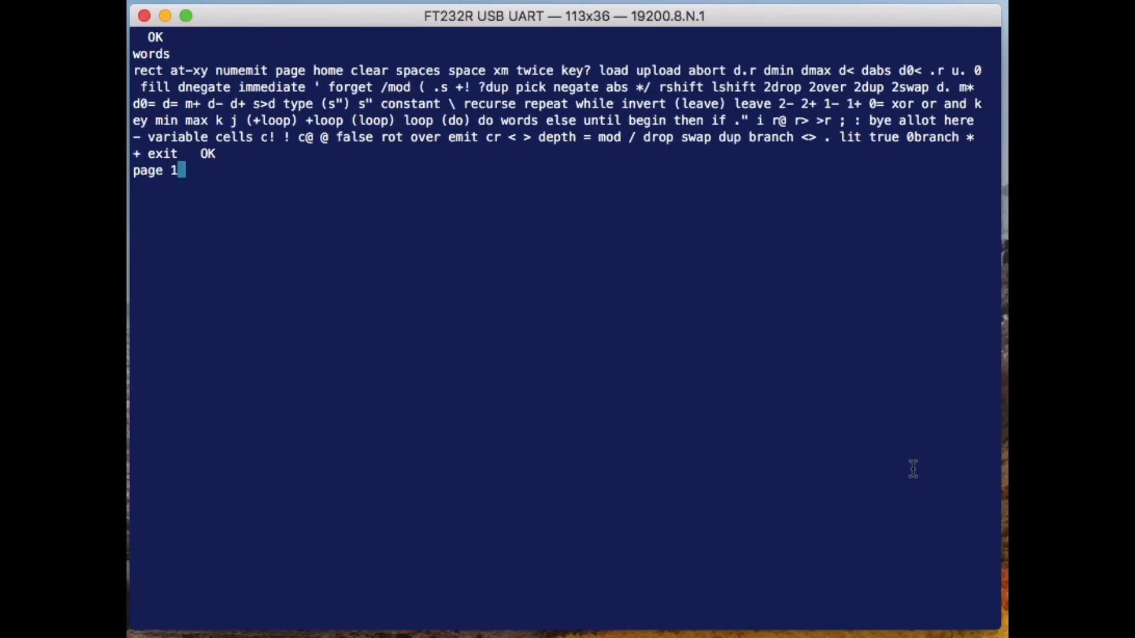
pyautogui.write('5 15')
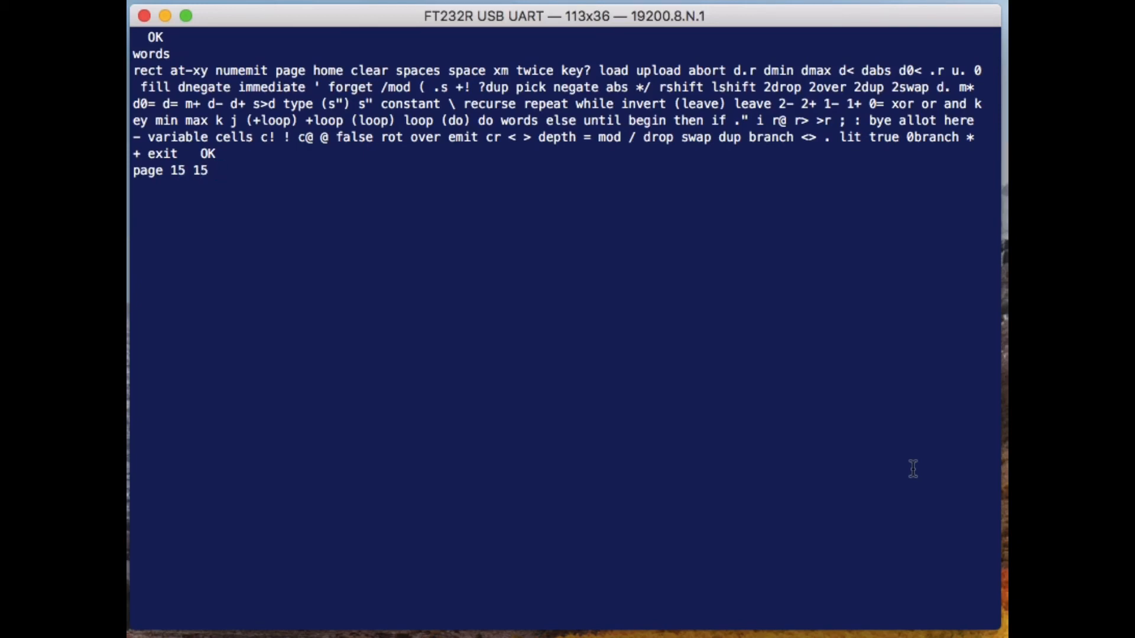
pyautogui.write('10 10')
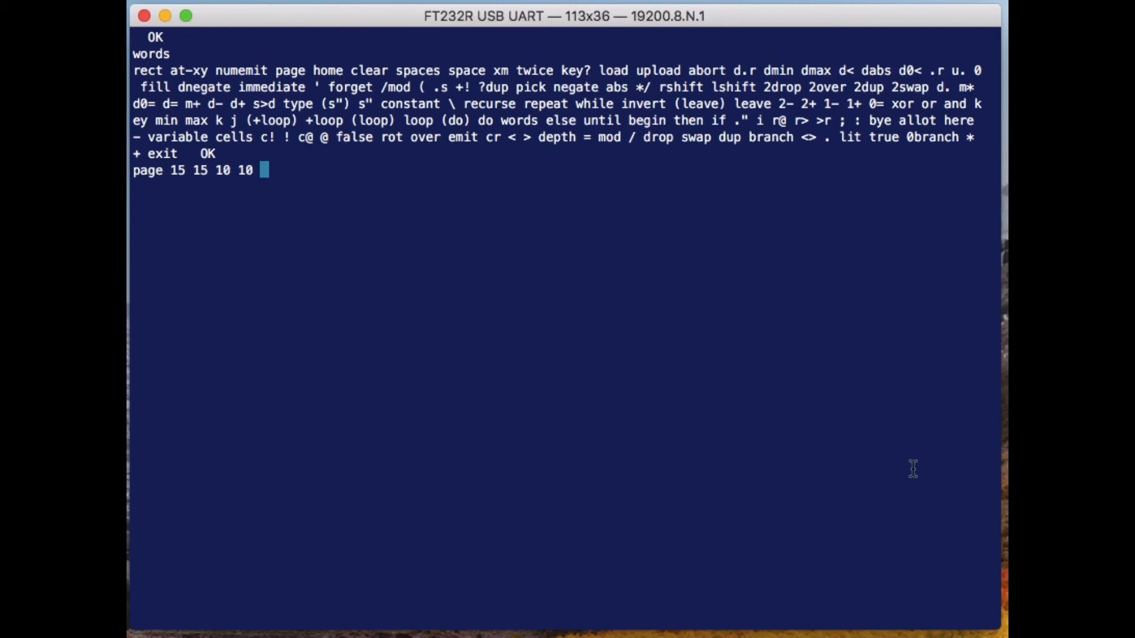
pyautogui.write('rec')
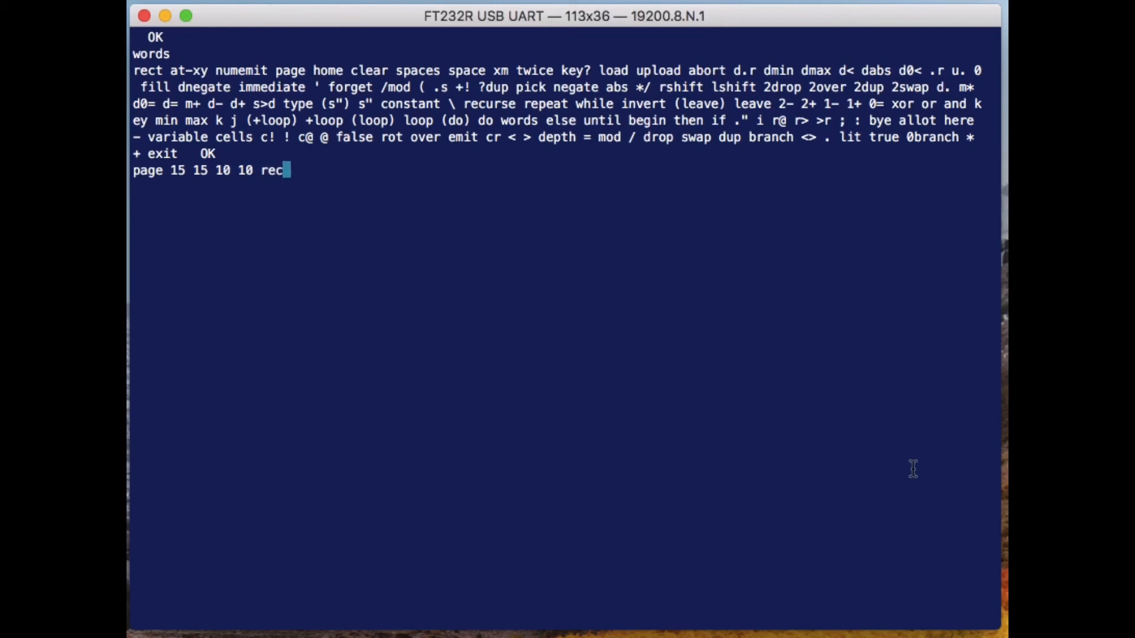
pyautogui.press('return')
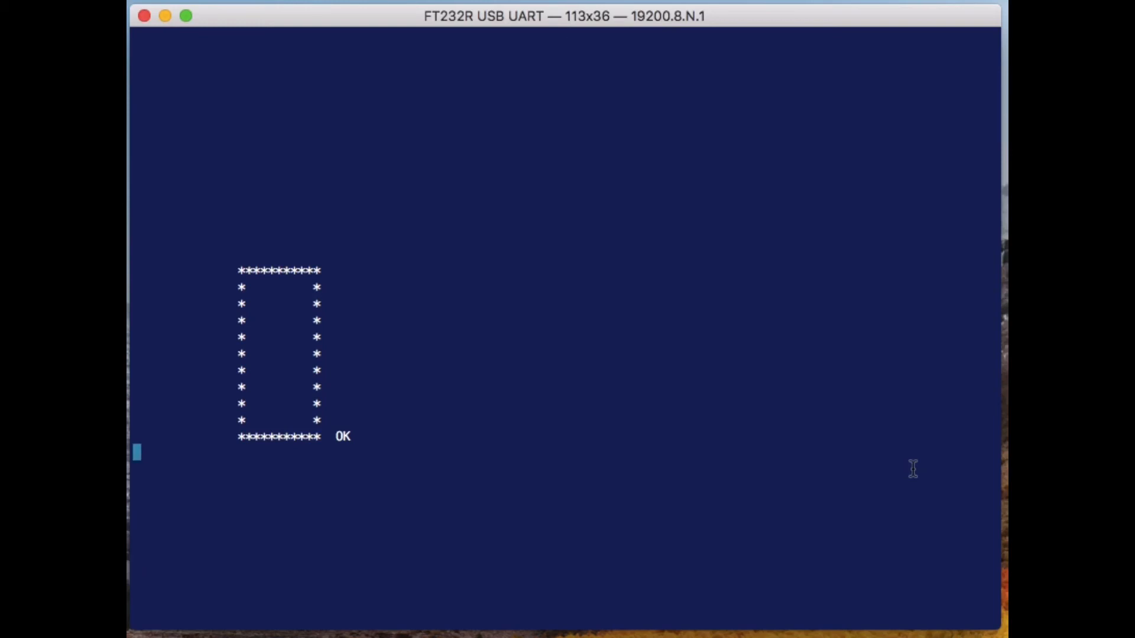
pyautogui.moveTo(263, 171)
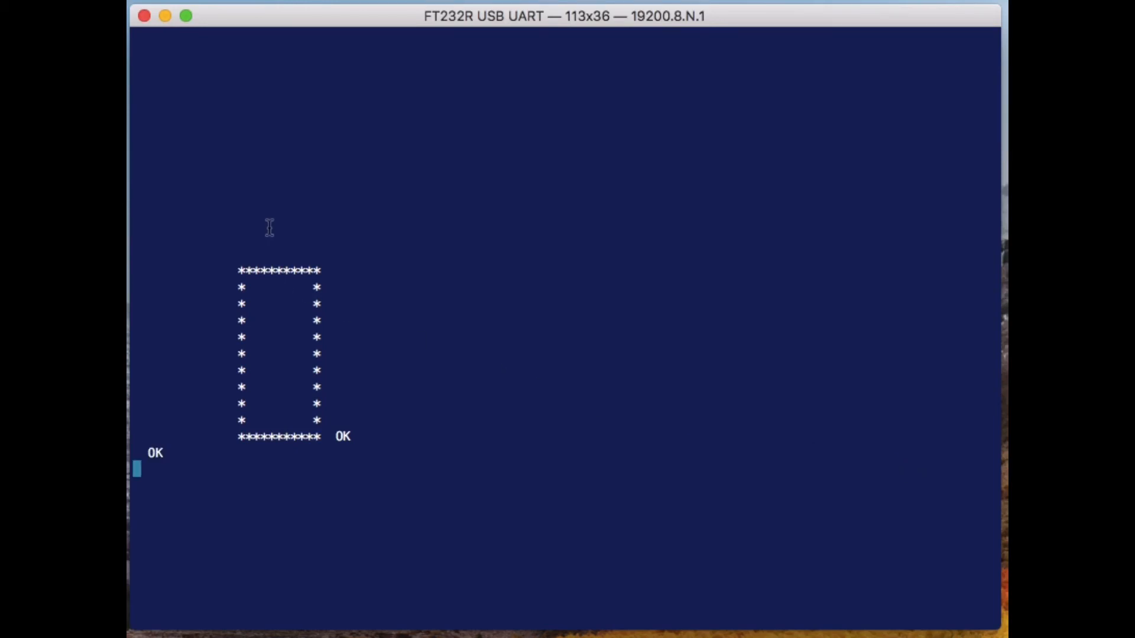
# Start the xm listener and upload small.fs to the board over XMODEM
pyautogui.write('xm')
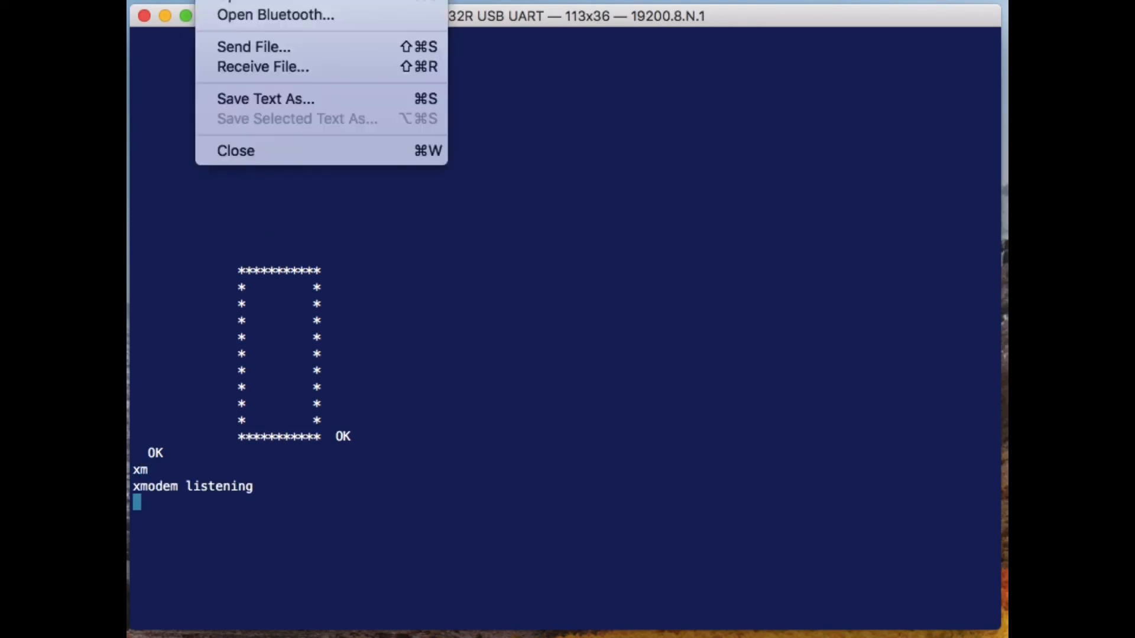
pyautogui.click(253, 46)
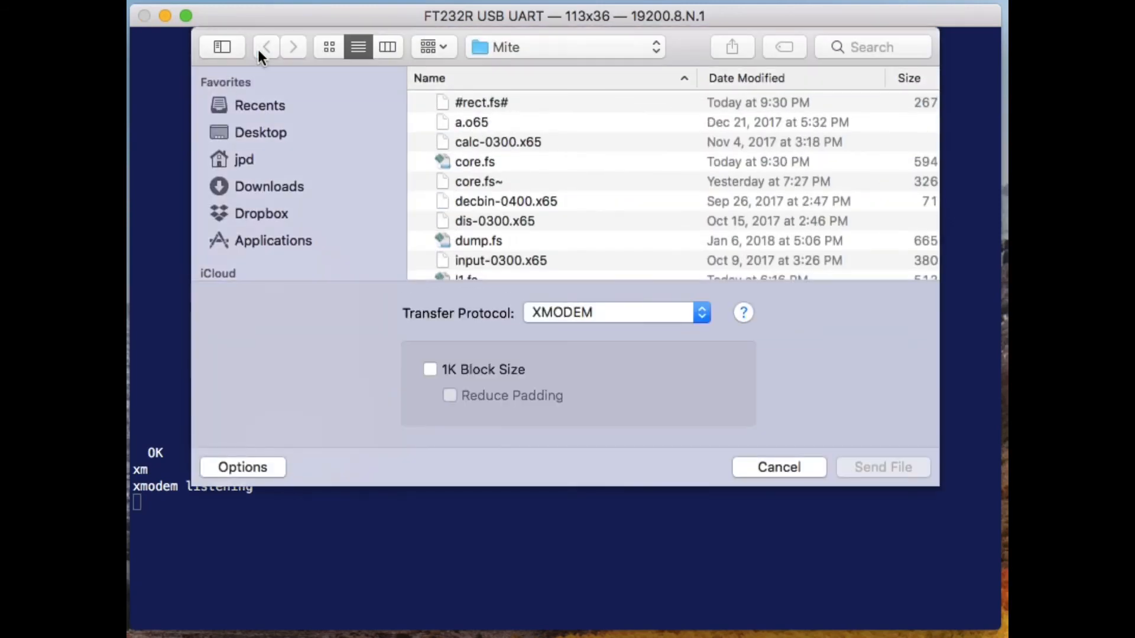
pyautogui.scroll(-3)
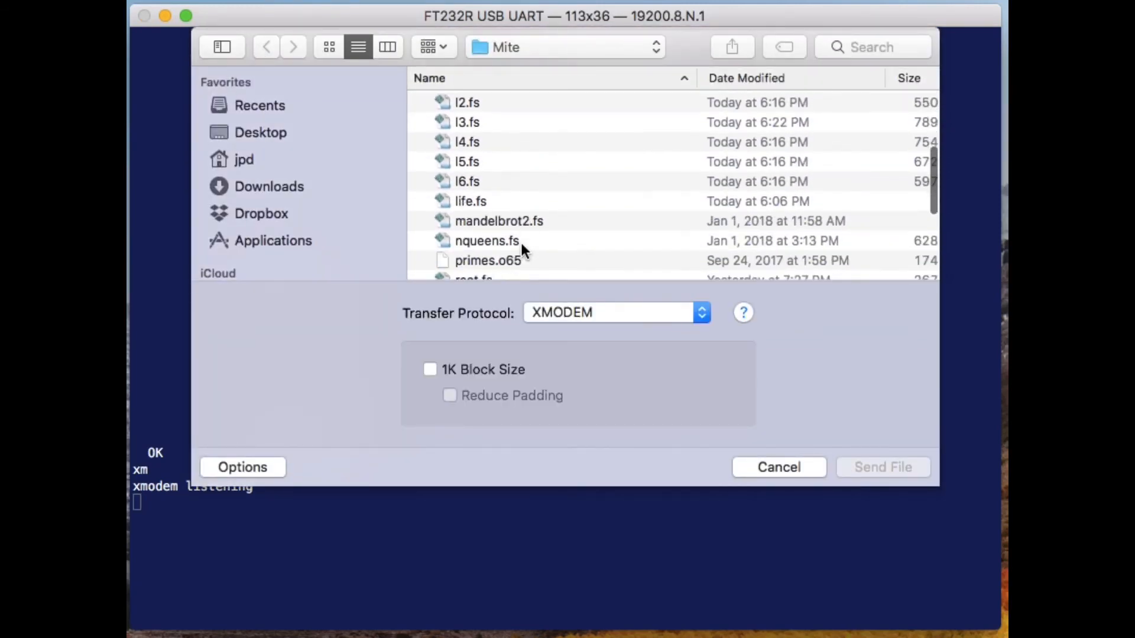
pyautogui.scroll(-3)
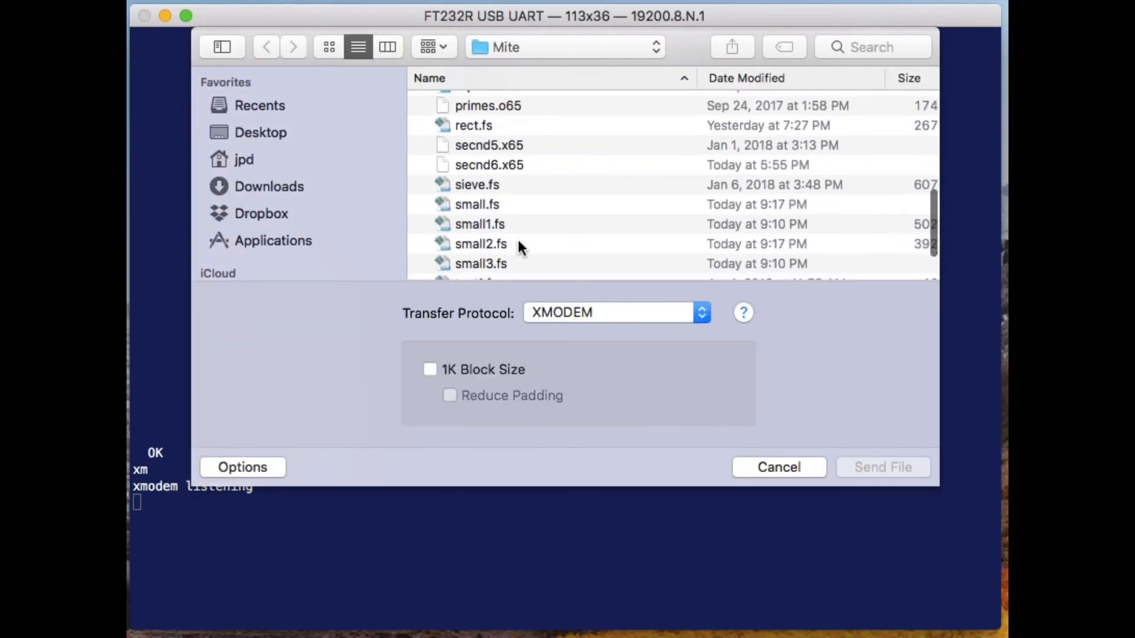
pyautogui.click(476, 205)
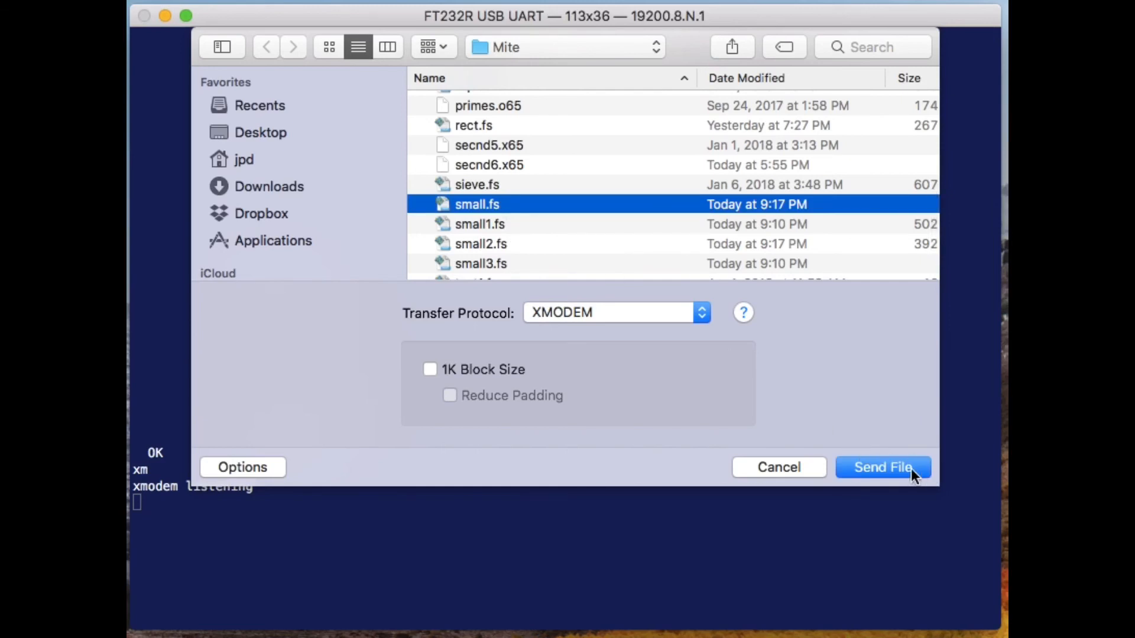
pyautogui.click(880, 467)
pyautogui.write('words')
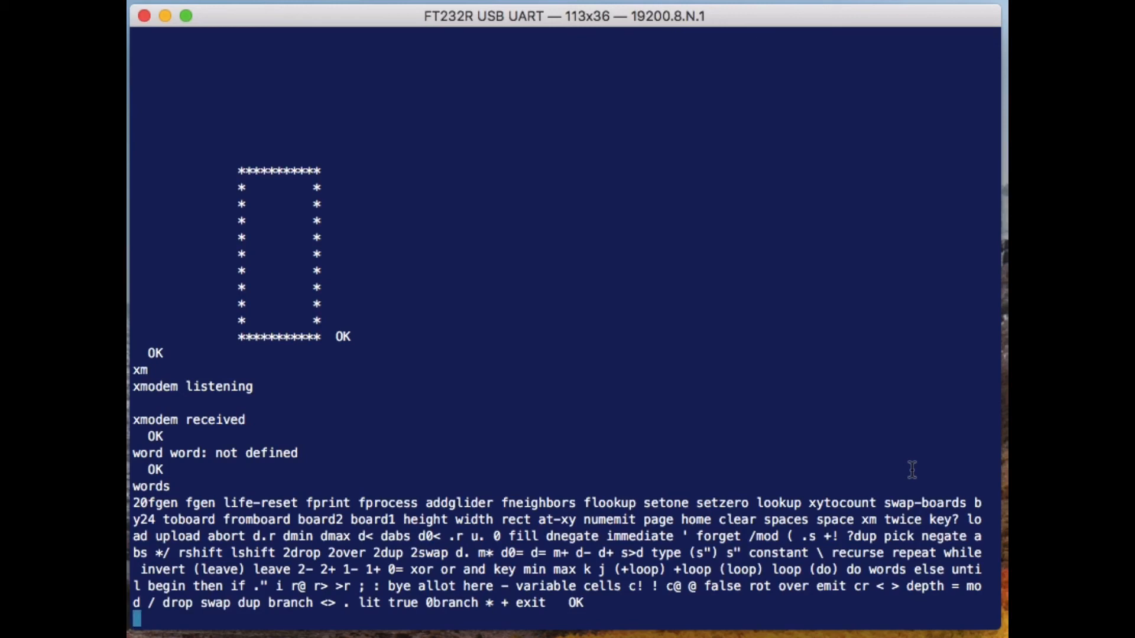
# Begin entering the command '20fgen' at the Forth prompt to run 20 generations
pyautogui.write('20')
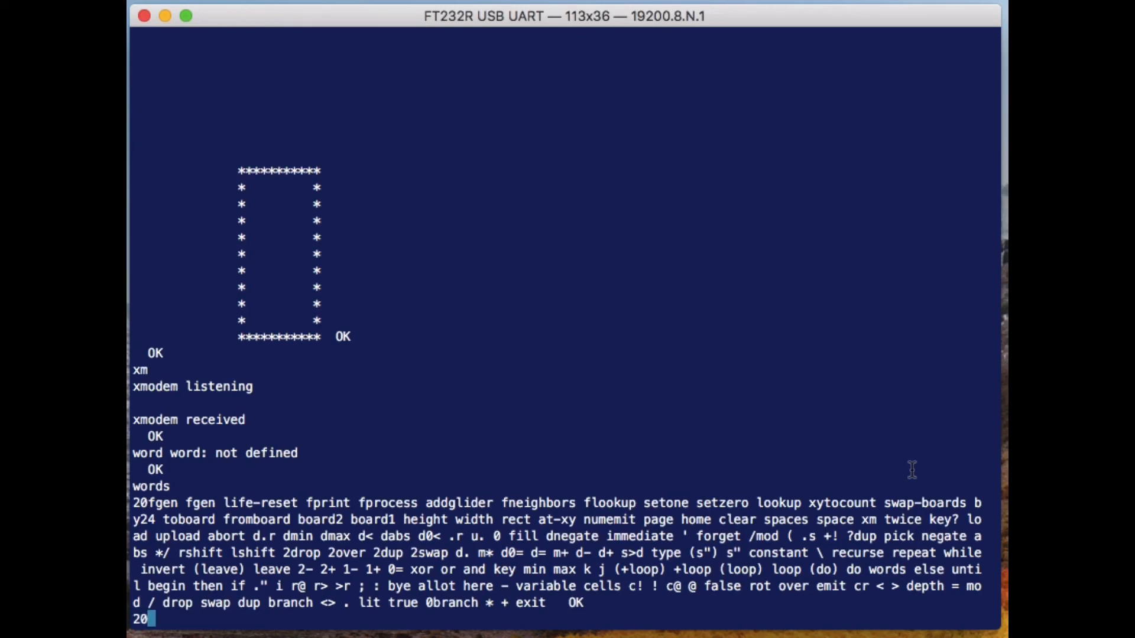
pyautogui.write('fgen')
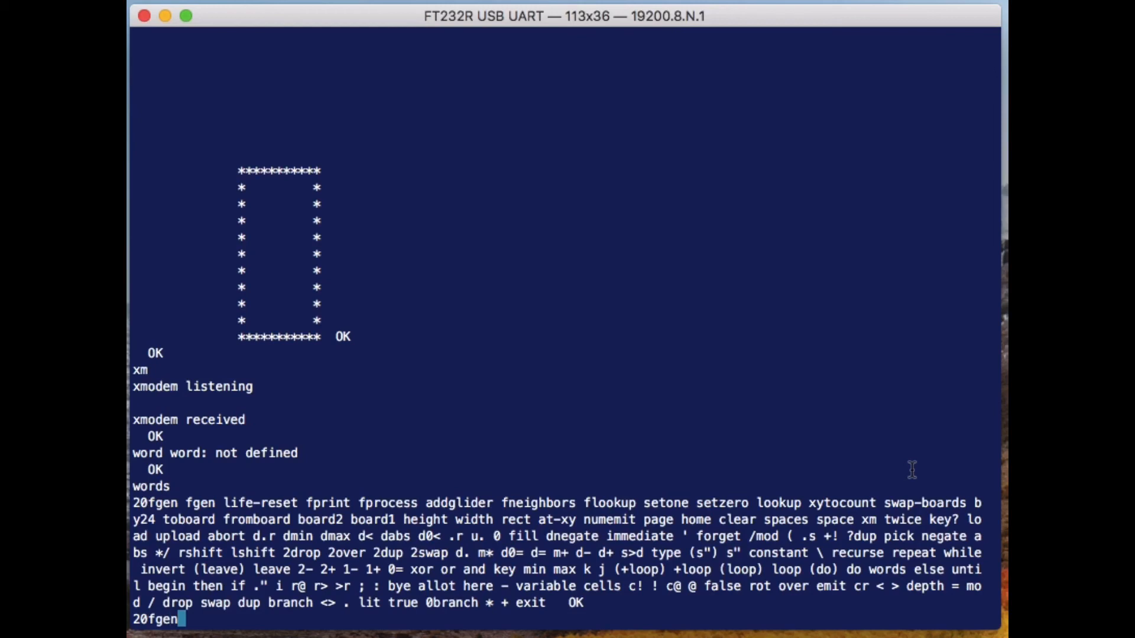